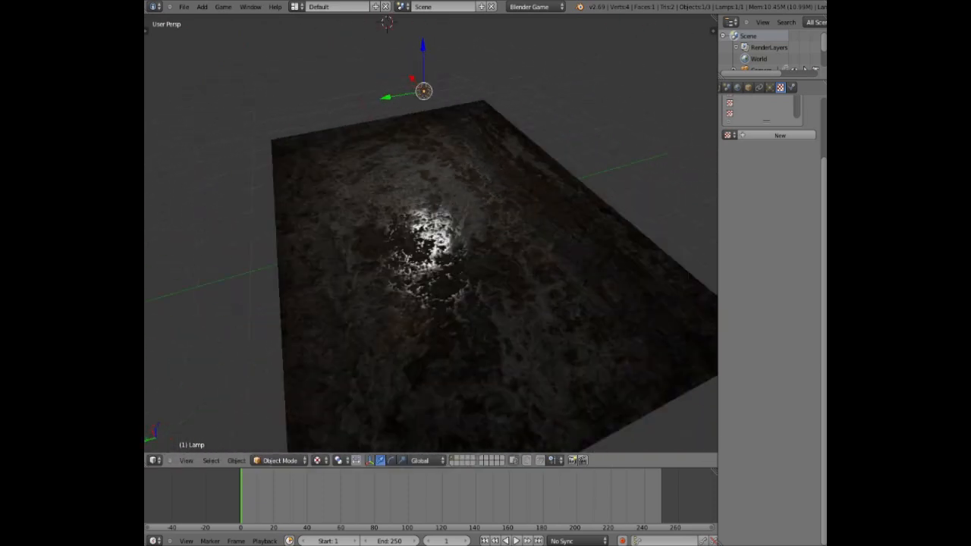
Step: Open the InsaneBump plugin page and read its Windows installation notes and map suffix list
{"action": "left_click", "coordinate": [222, 536]}
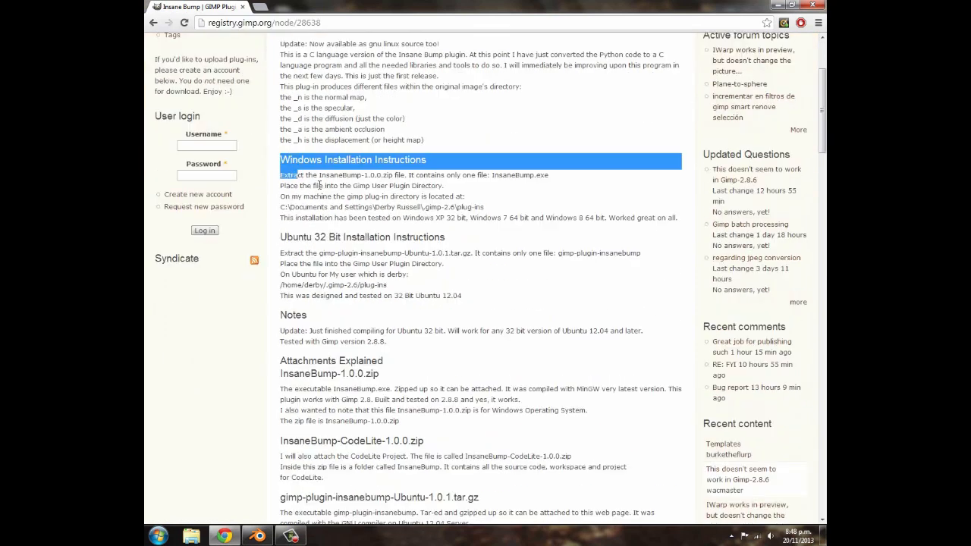
{"action": "left_click_drag", "start_coordinate": [280, 175], "coordinate": [616, 217]}
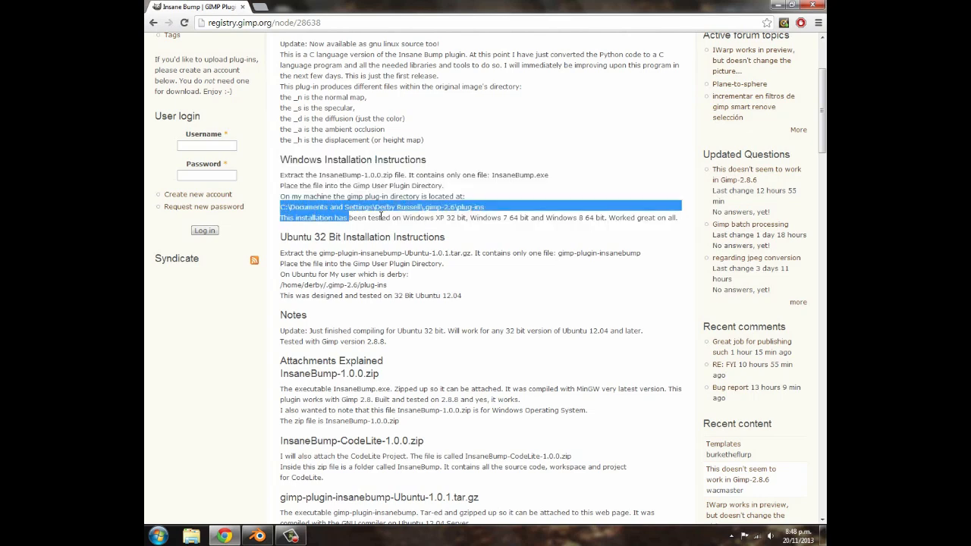
{"action": "scroll", "scroll_direction": "down", "scroll_amount": 3}
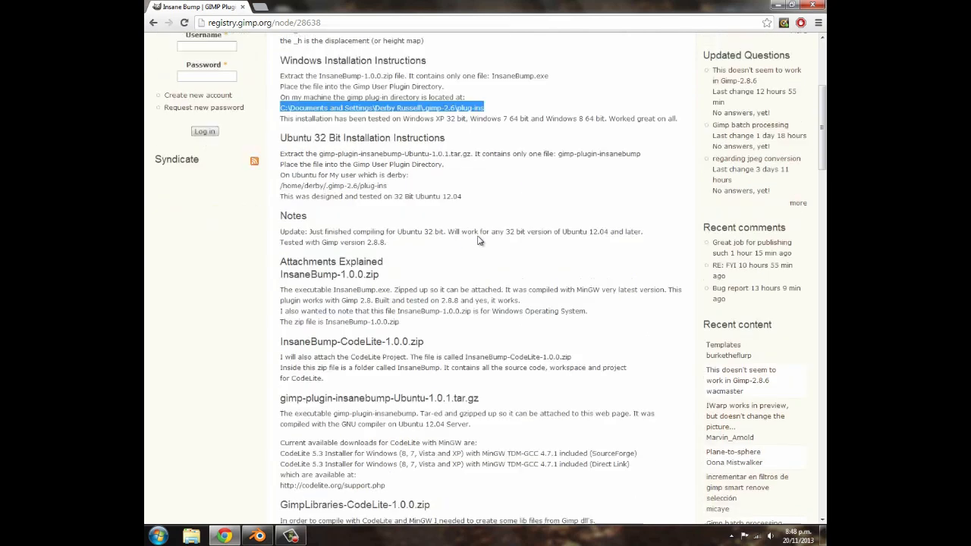
{"action": "scroll", "scroll_direction": "down", "scroll_amount": 3}
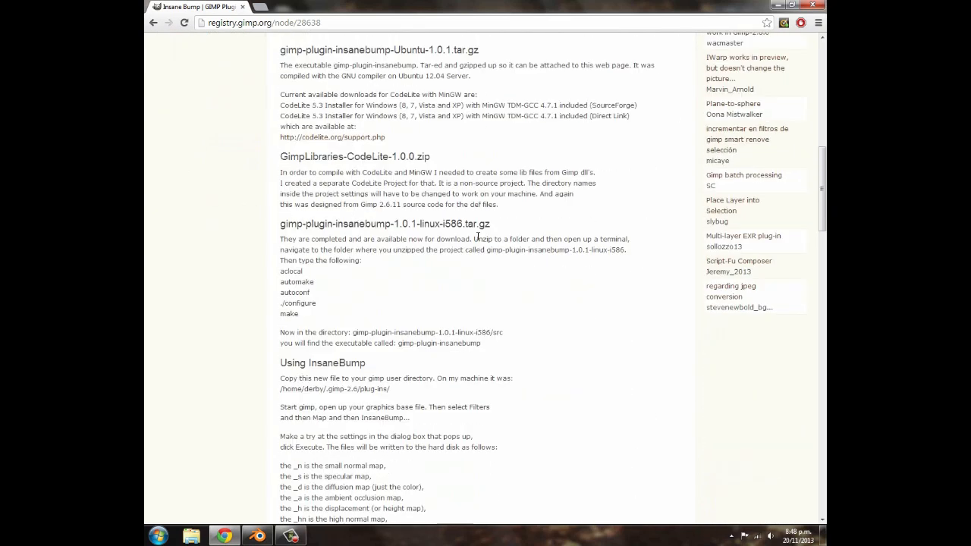
{"action": "scroll", "scroll_direction": "down", "scroll_amount": 3}
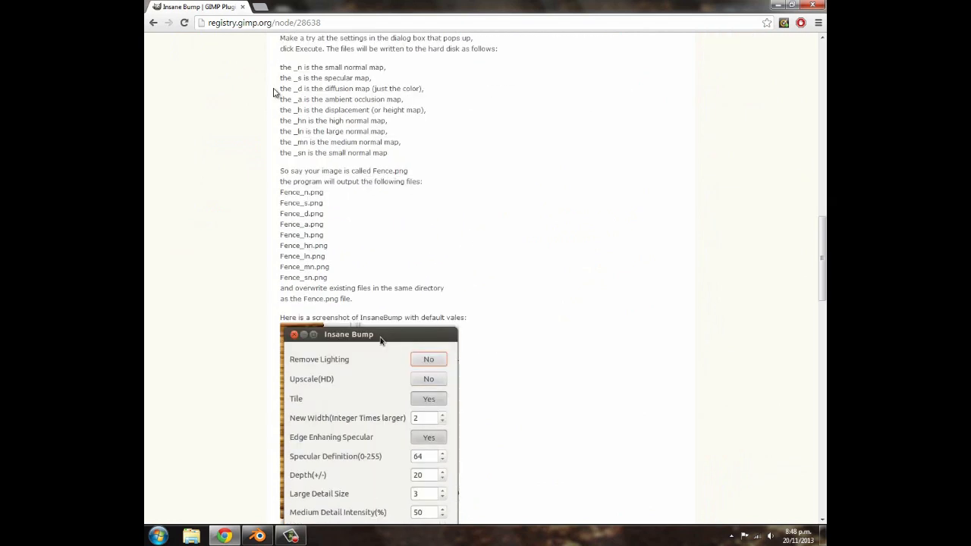
{"action": "left_click_drag", "start_coordinate": [282, 67], "coordinate": [414, 144]}
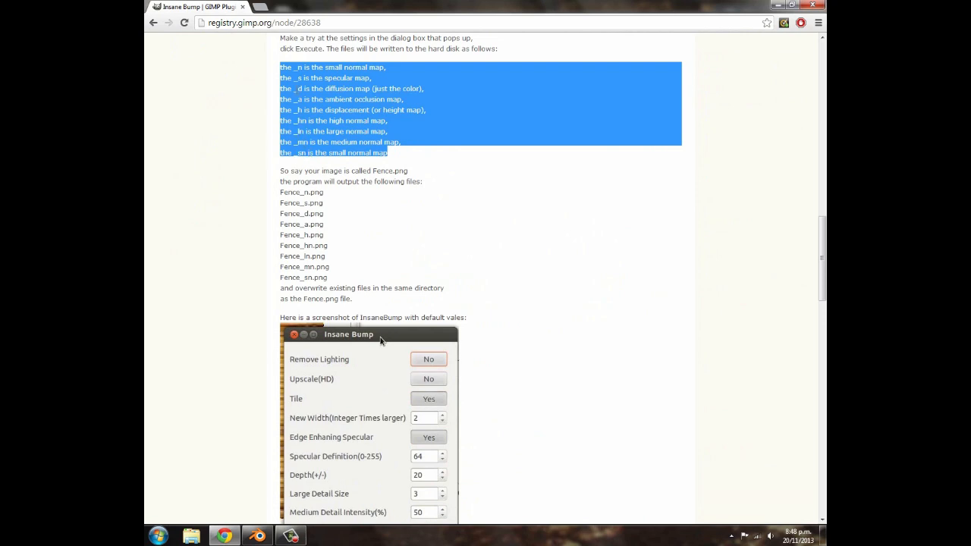
Step: Download InsaneBump-1.0.0.zip from the attachment table and open Windows Explorer
{"action": "scroll", "scroll_direction": "down", "scroll_amount": 3}
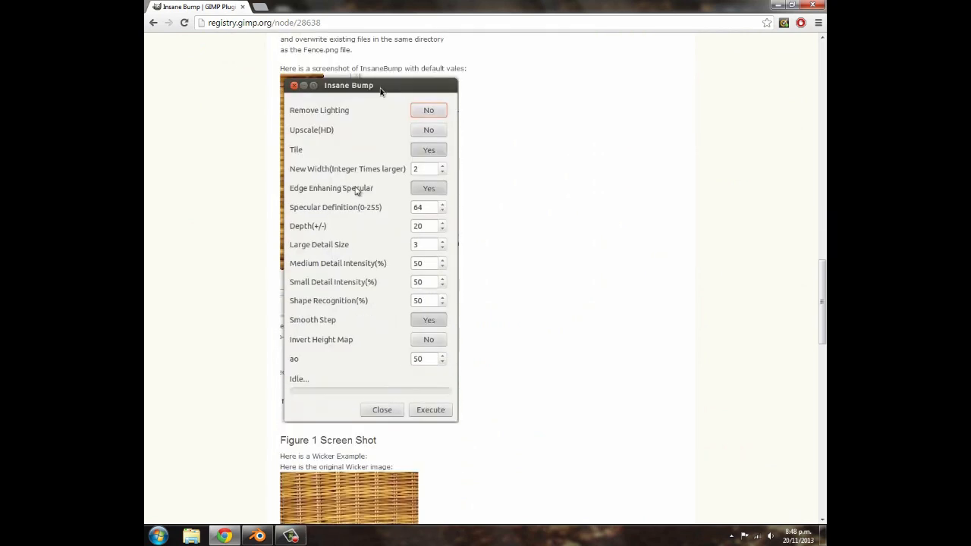
{"action": "scroll", "scroll_direction": "down", "scroll_amount": 3}
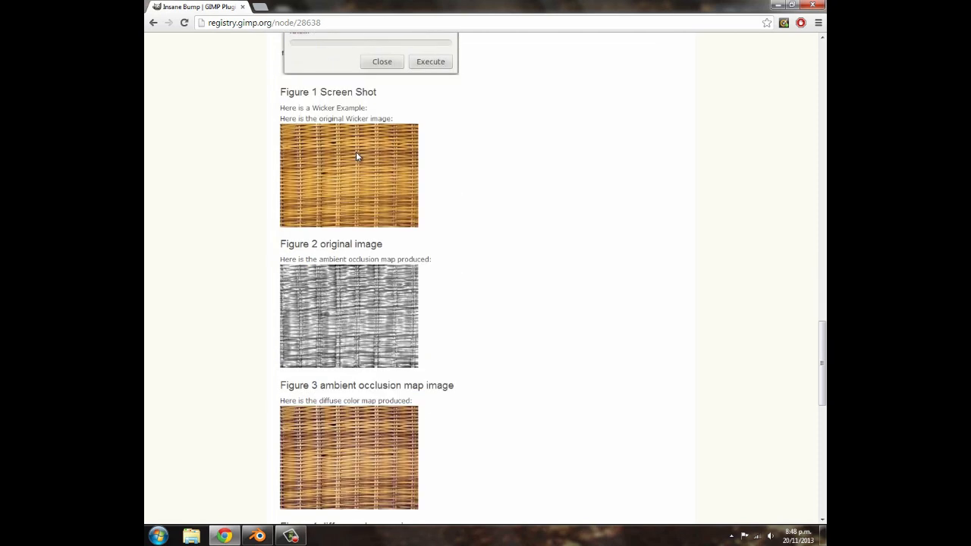
{"action": "scroll", "scroll_direction": "down", "scroll_amount": 3}
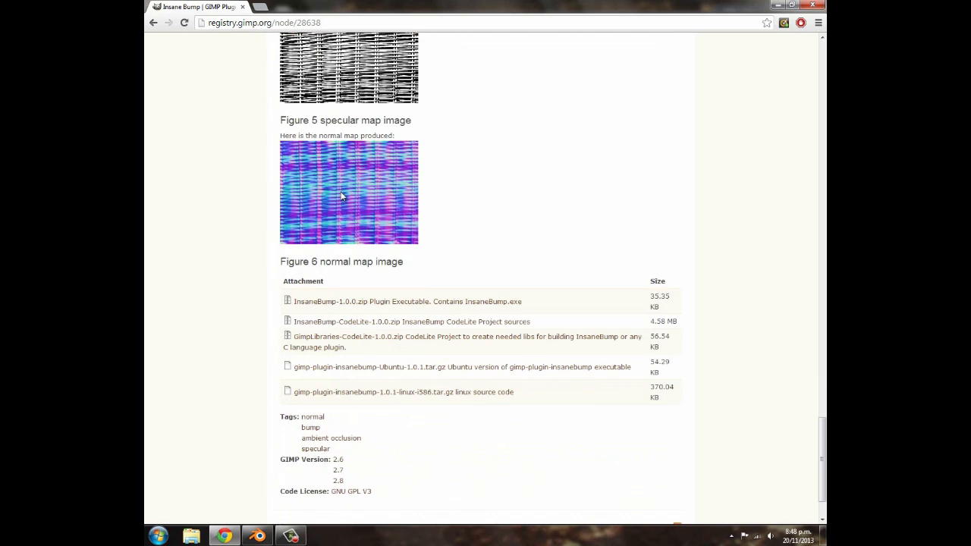
{"action": "scroll", "scroll_direction": "down", "scroll_amount": 3}
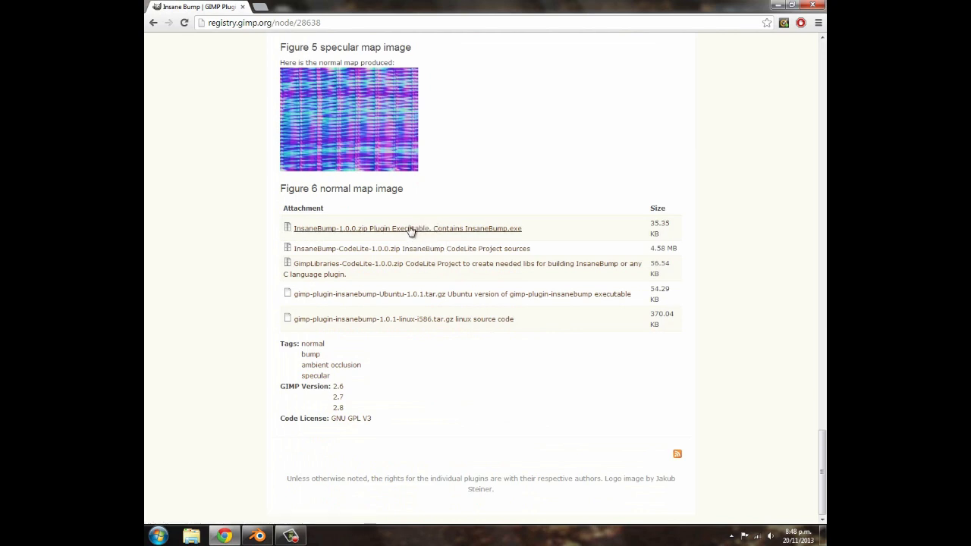
{"action": "left_click", "coordinate": [409, 228]}
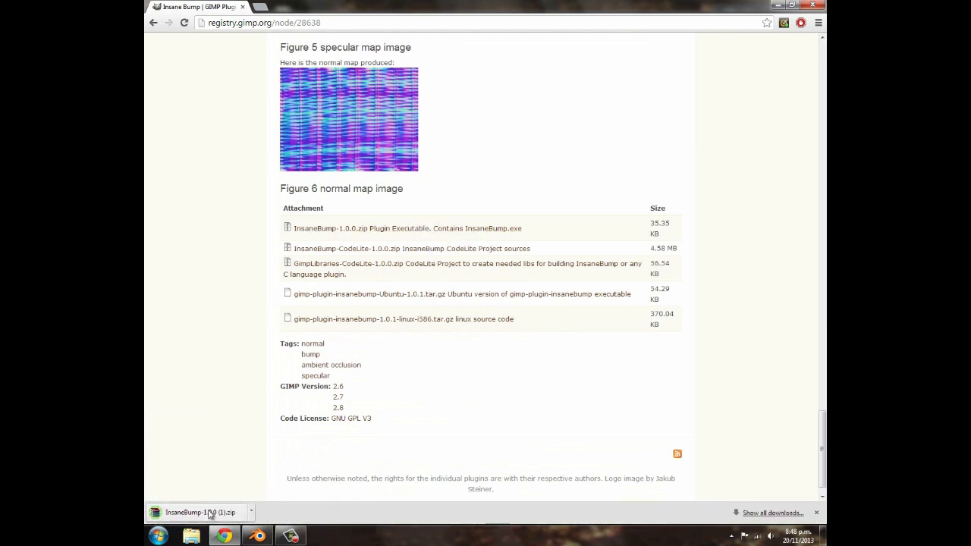
{"action": "left_click", "coordinate": [190, 535]}
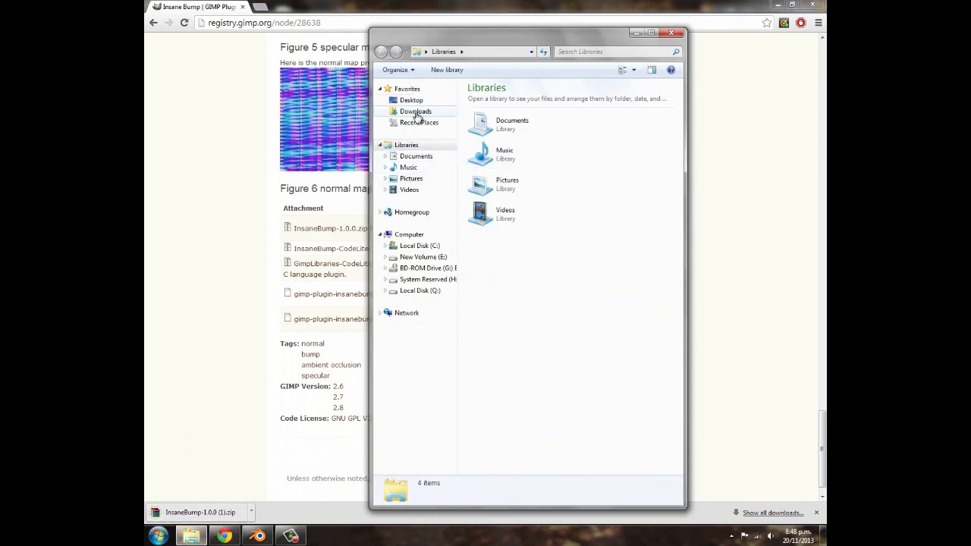
Step: Navigate Explorer to C:\Users\user\.gimp-2.8\plug-ins
{"action": "left_click", "coordinate": [418, 245]}
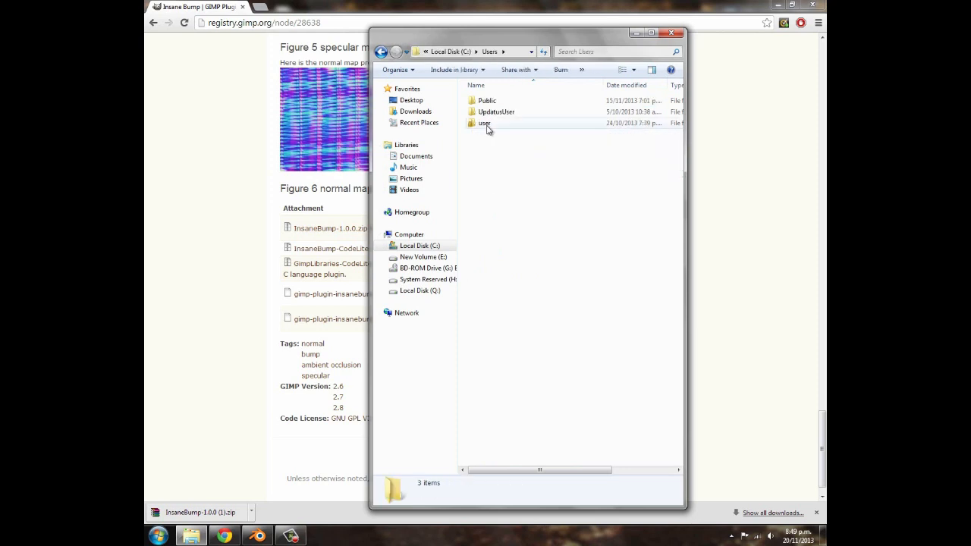
{"action": "double_click", "coordinate": [485, 122]}
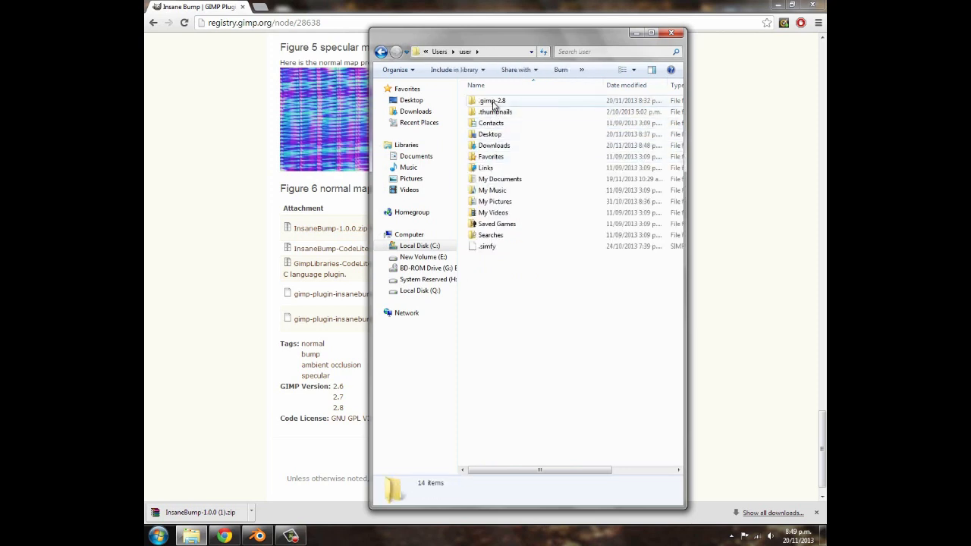
{"action": "double_click", "coordinate": [493, 100]}
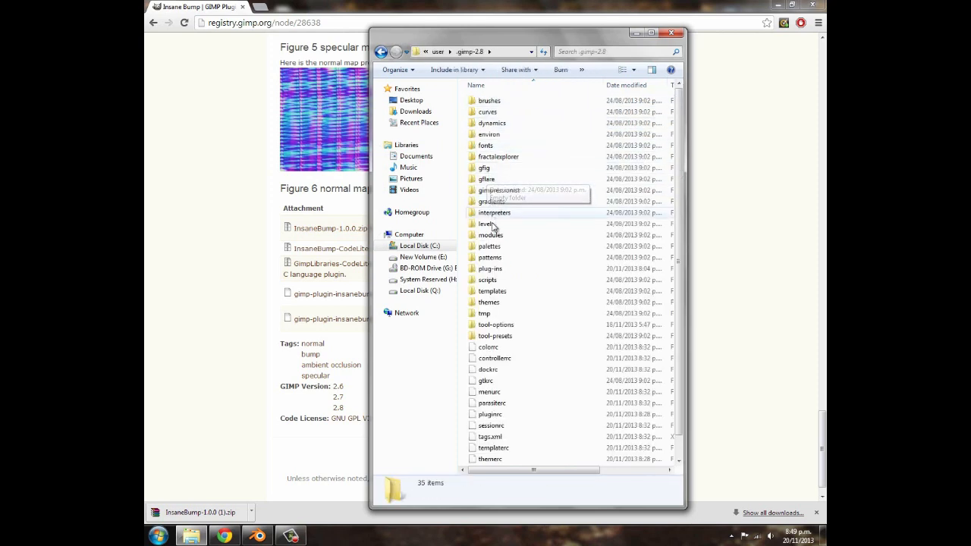
{"action": "double_click", "coordinate": [489, 268]}
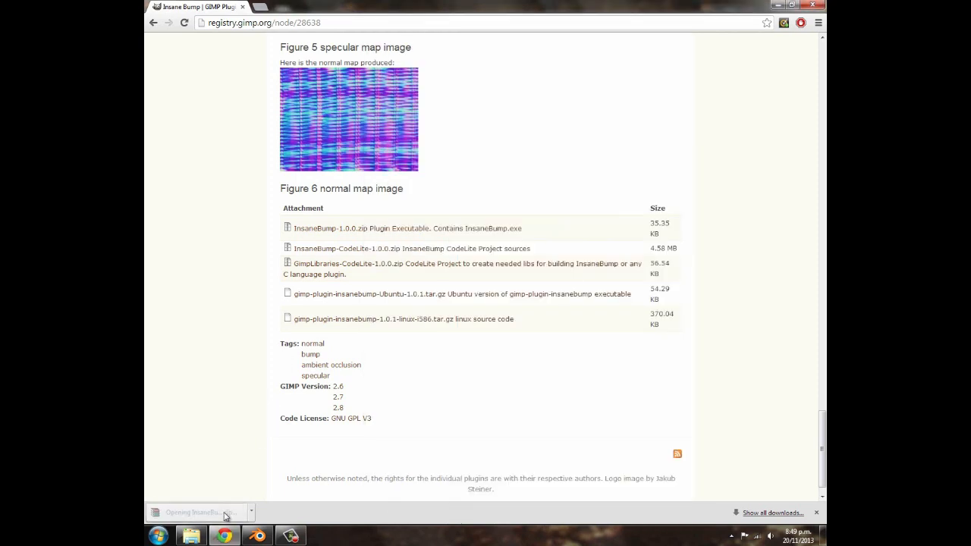
Step: Open InsaneBump-1.0.0.zip in WinRAR, dismiss the license nag, and select InsaneBump.exe
{"action": "left_click", "coordinate": [201, 511]}
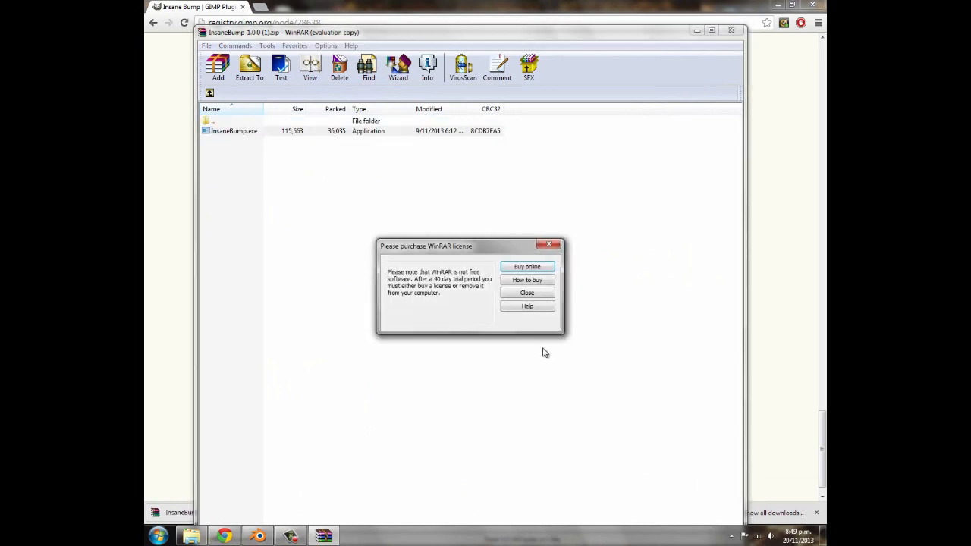
{"action": "left_click", "coordinate": [527, 292]}
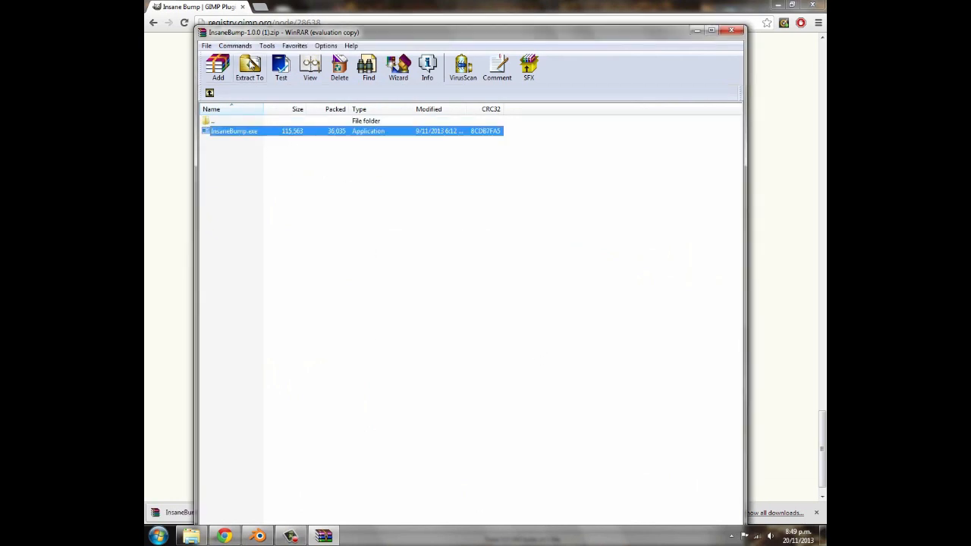
{"action": "left_click", "coordinate": [249, 67]}
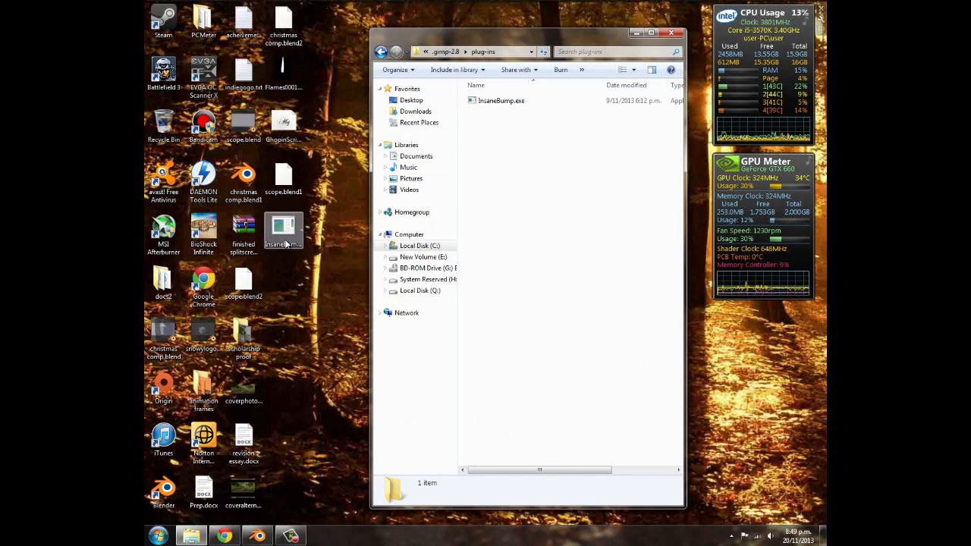
Step: Drag the desktop InsaneBump.exe into plug-ins and cancel the conflict, keeping the existing copy
{"action": "left_click_drag", "start_coordinate": [282, 227], "coordinate": [508, 140]}
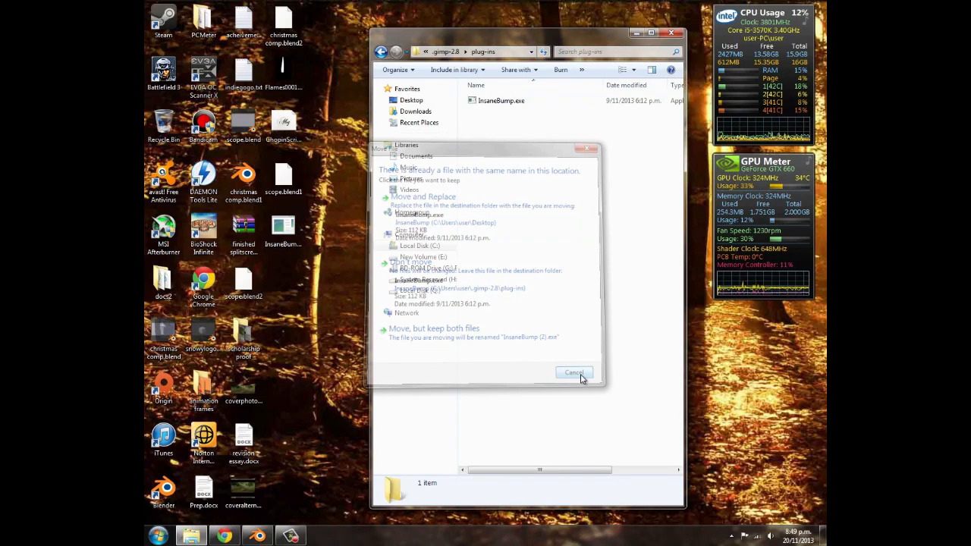
{"action": "left_click", "coordinate": [573, 371]}
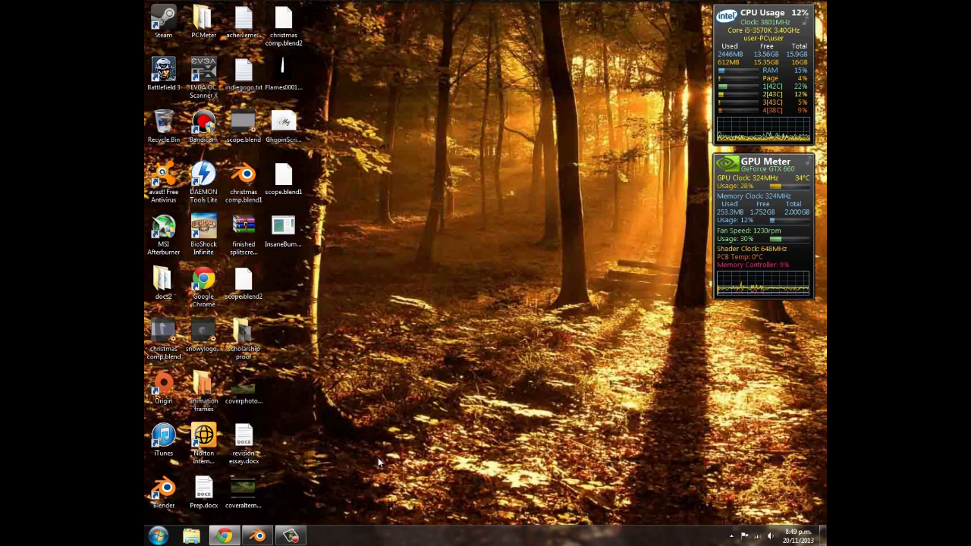
Step: Launch GIMP 2.8 and confirm InsaneBump appears under Filters > Map
{"action": "left_click", "coordinate": [160, 534]}
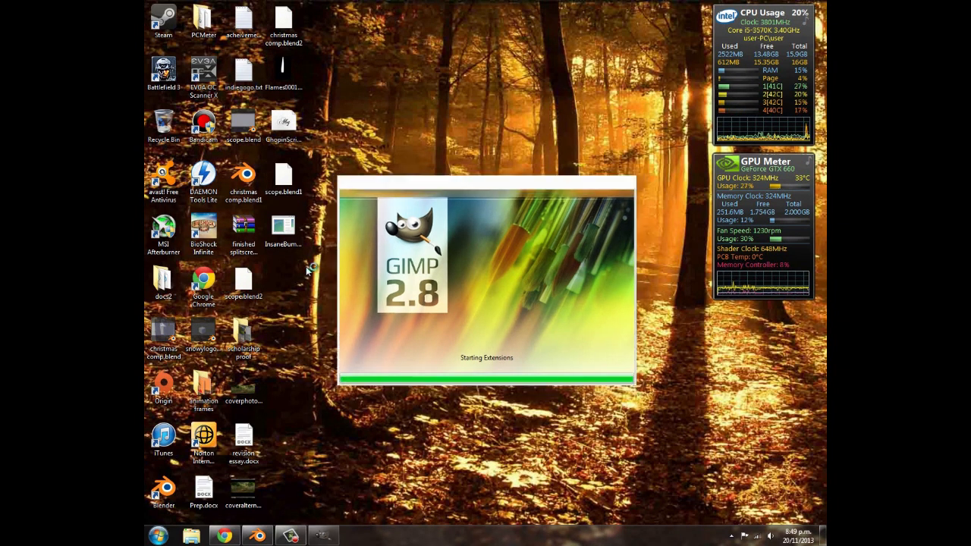
{"action": "left_click", "coordinate": [430, 61]}
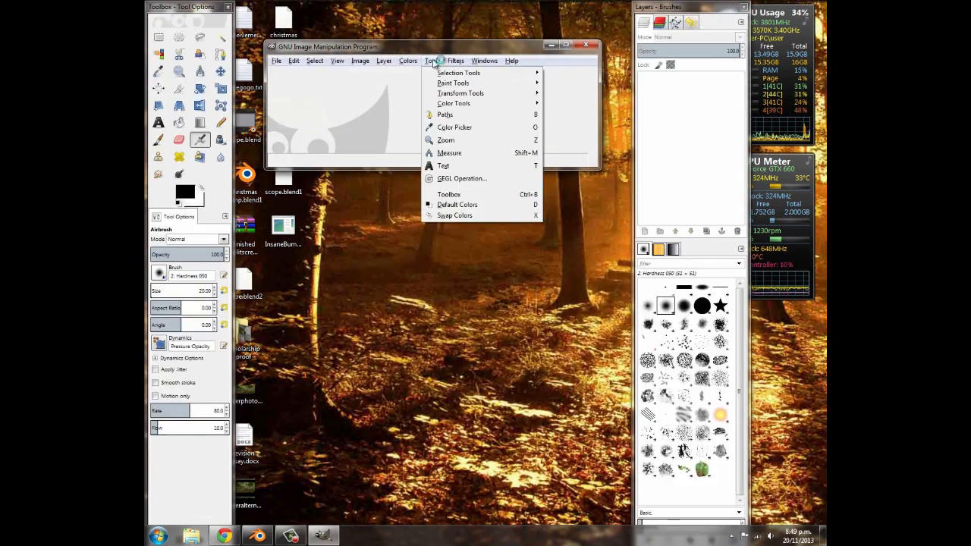
{"action": "left_click", "coordinate": [455, 60]}
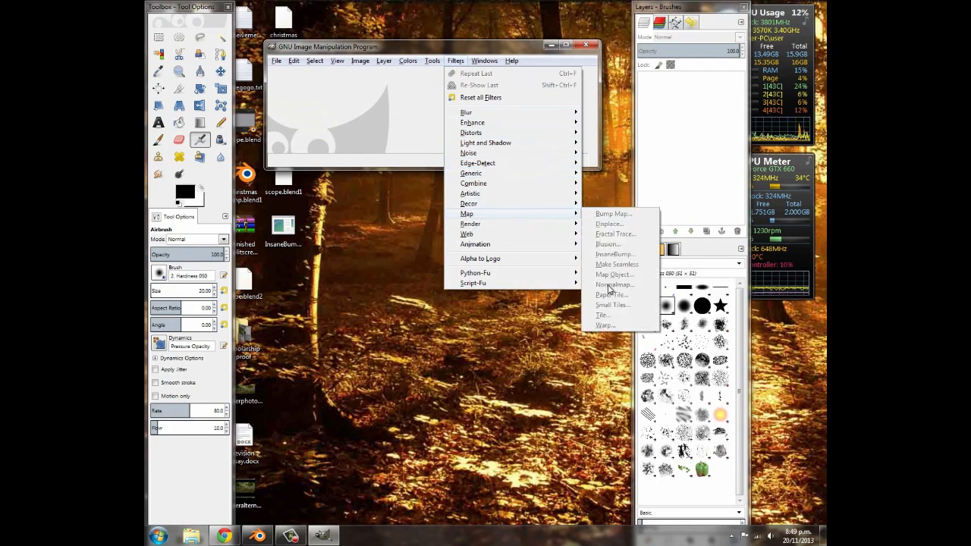
{"action": "mouse_move", "coordinate": [613, 260]}
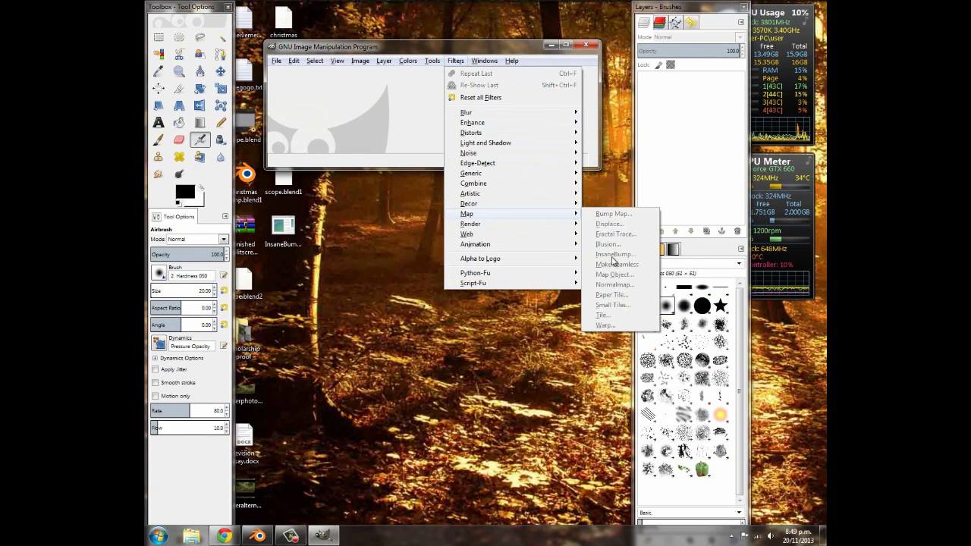
{"action": "mouse_move", "coordinate": [616, 259]}
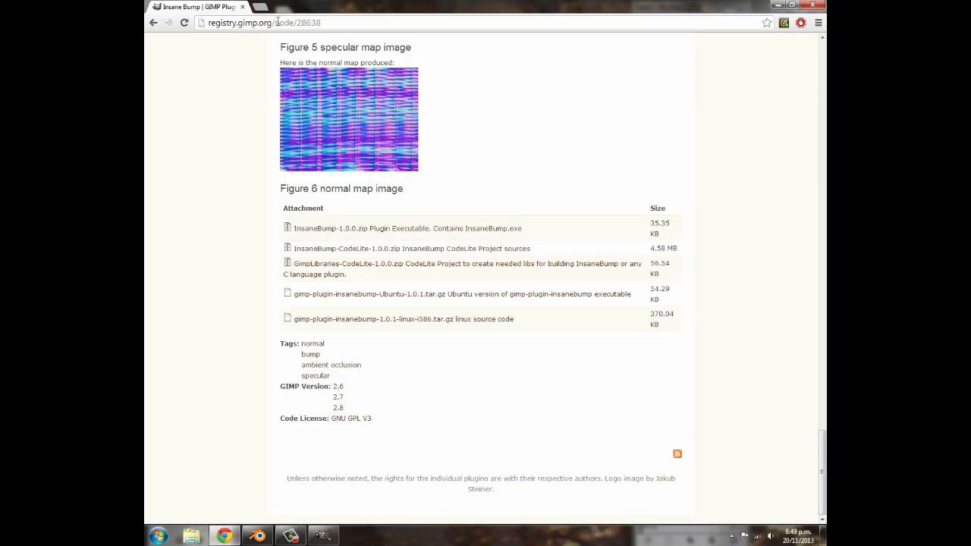
Step: Download the BrickOldMixed0086 brick texture from cgtextures.com and close Chrome
{"action": "type", "text": "cgtextures.com"}
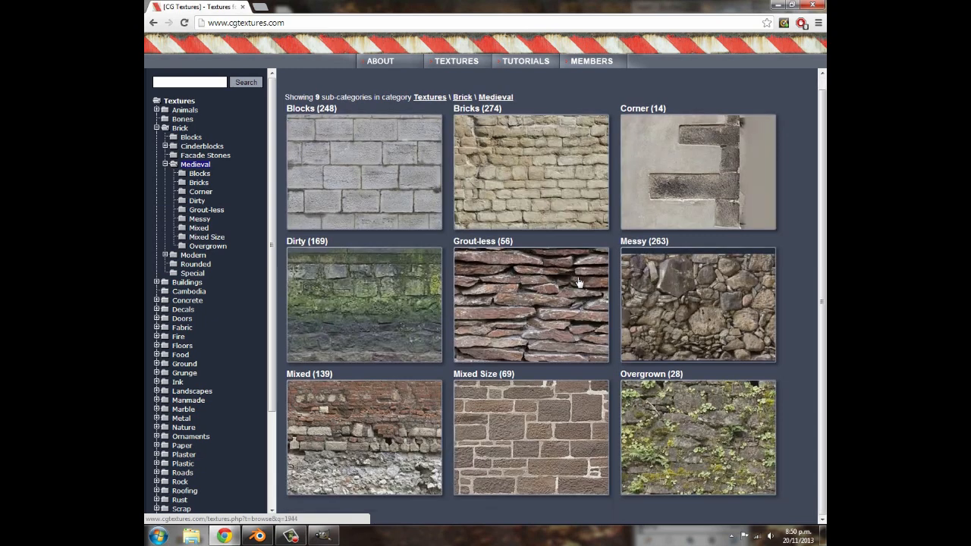
{"action": "mouse_move", "coordinate": [520, 404]}
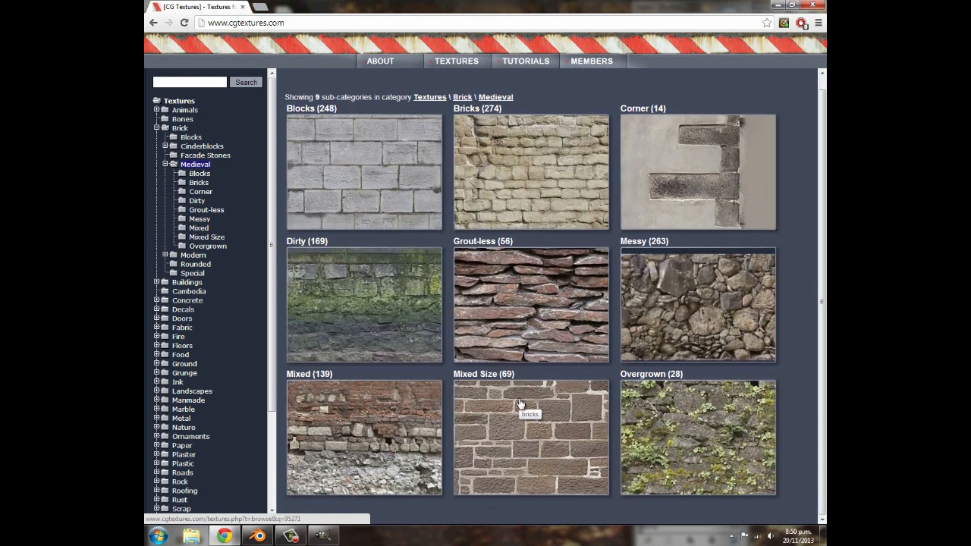
{"action": "mouse_move", "coordinate": [393, 407]}
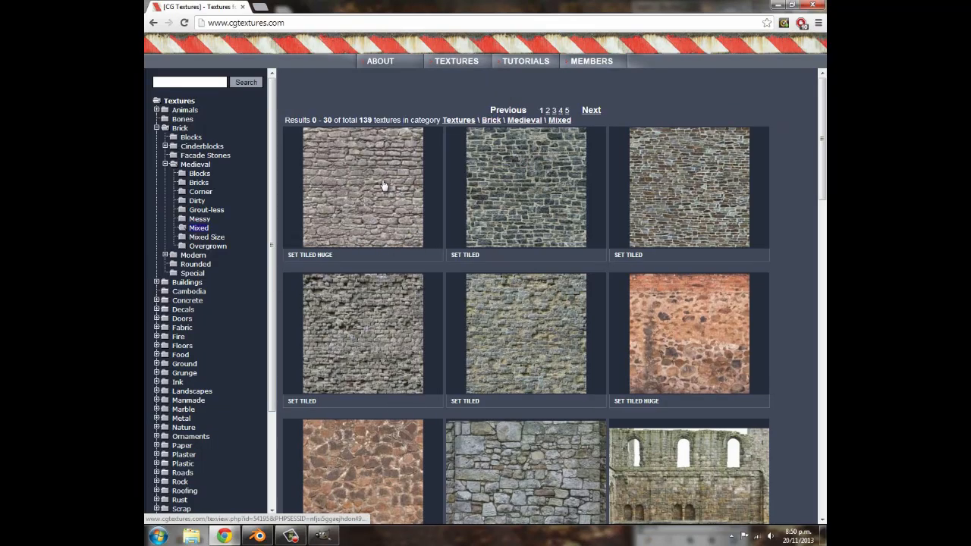
{"action": "left_click", "coordinate": [384, 185]}
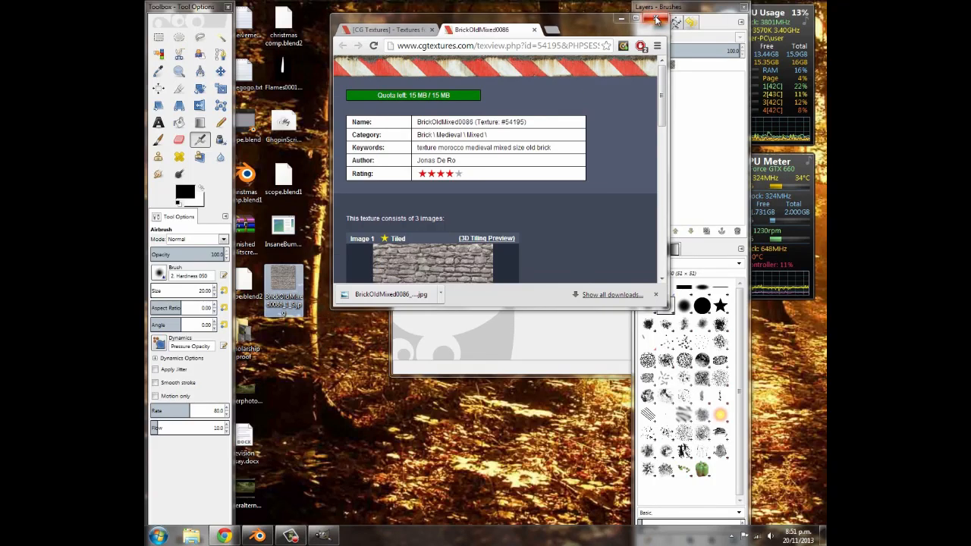
{"action": "left_click", "coordinate": [650, 20]}
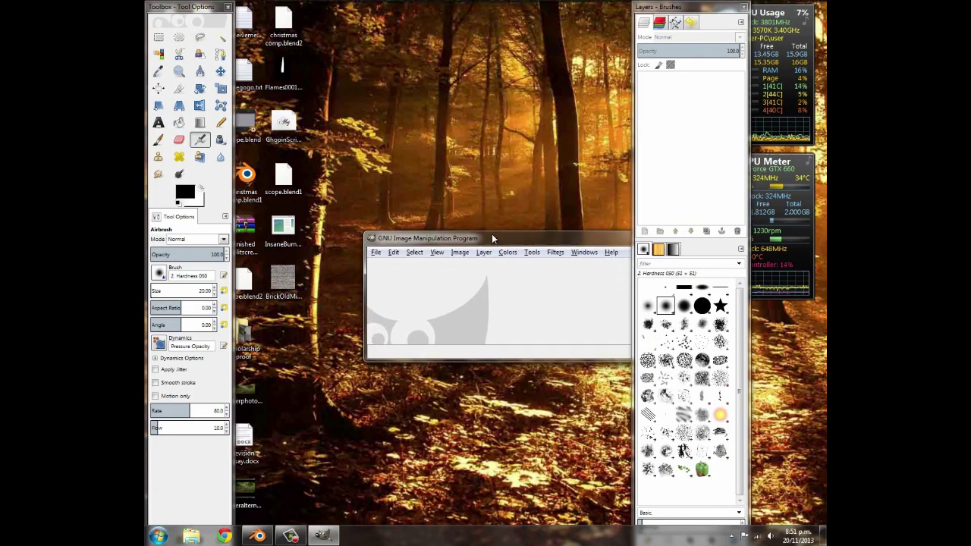
Step: Open BrickOldMixed0086_1_S.jpg from the Desktop and reposition its image window
{"action": "left_click", "coordinate": [276, 81]}
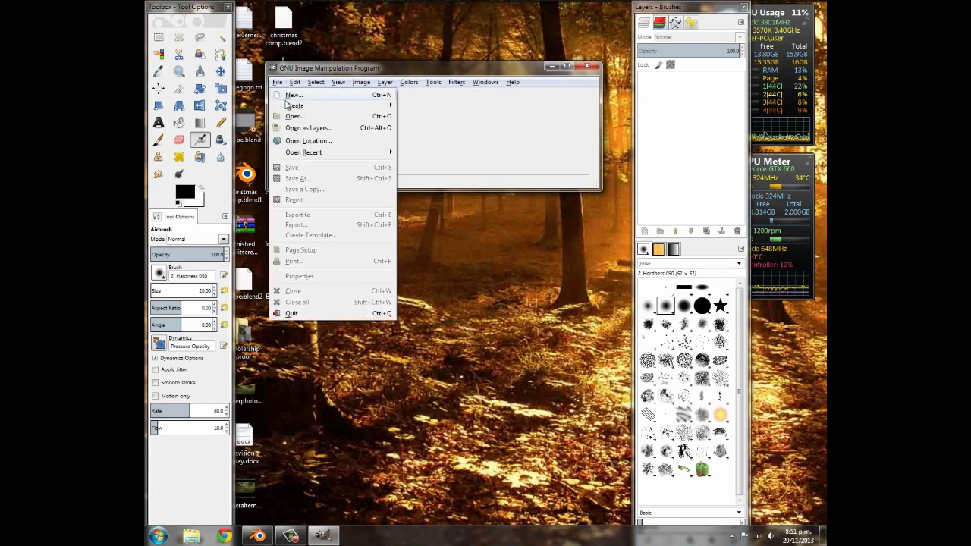
{"action": "left_click", "coordinate": [294, 115]}
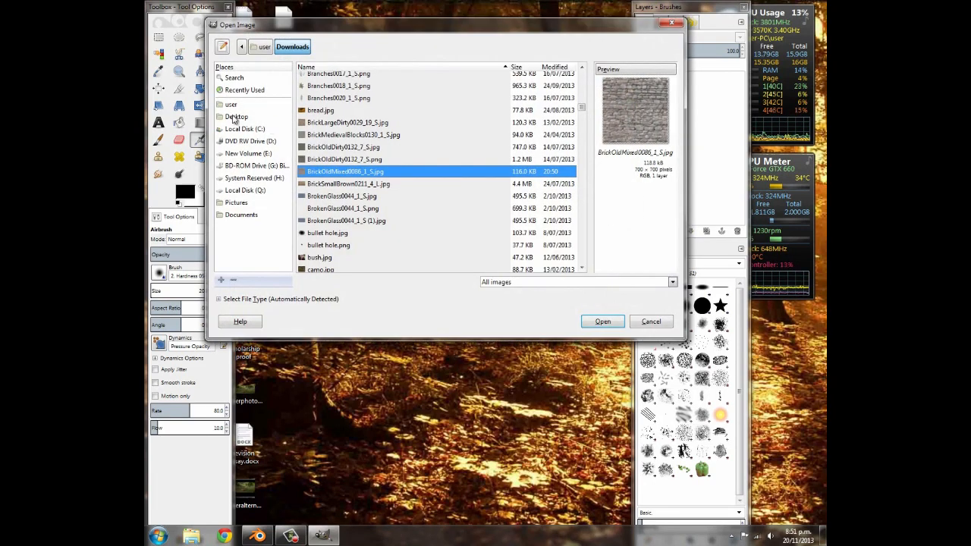
{"action": "left_click", "coordinate": [236, 116]}
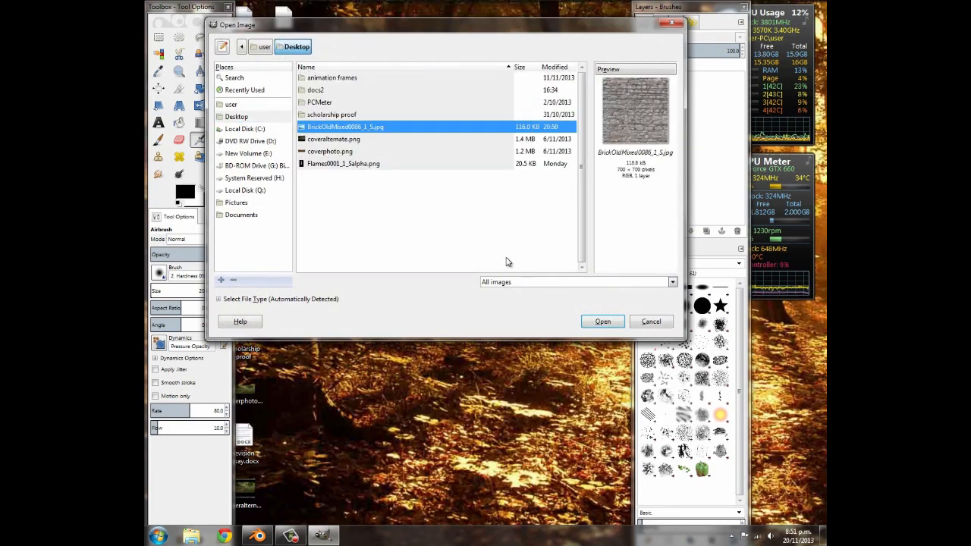
{"action": "left_click", "coordinate": [602, 322]}
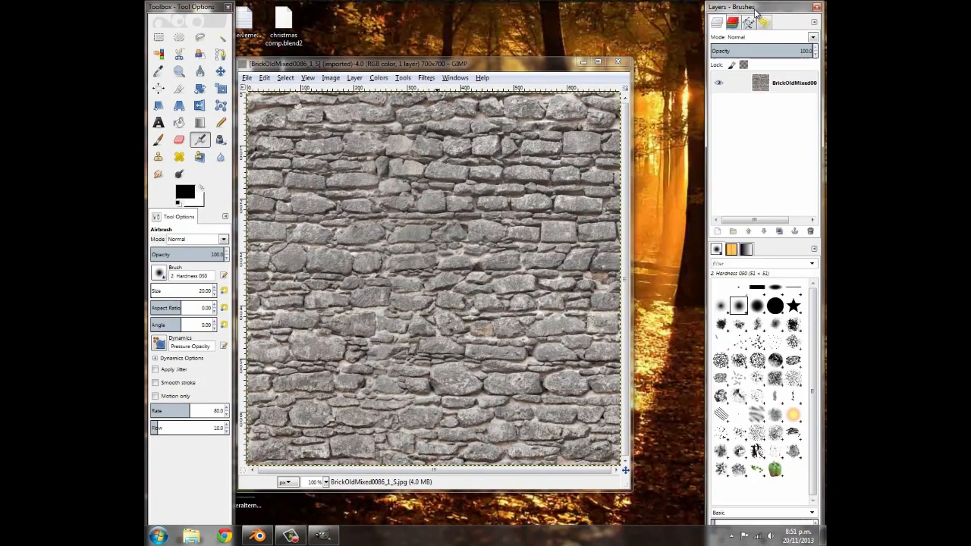
{"action": "left_click_drag", "start_coordinate": [432, 63], "coordinate": [466, 39]}
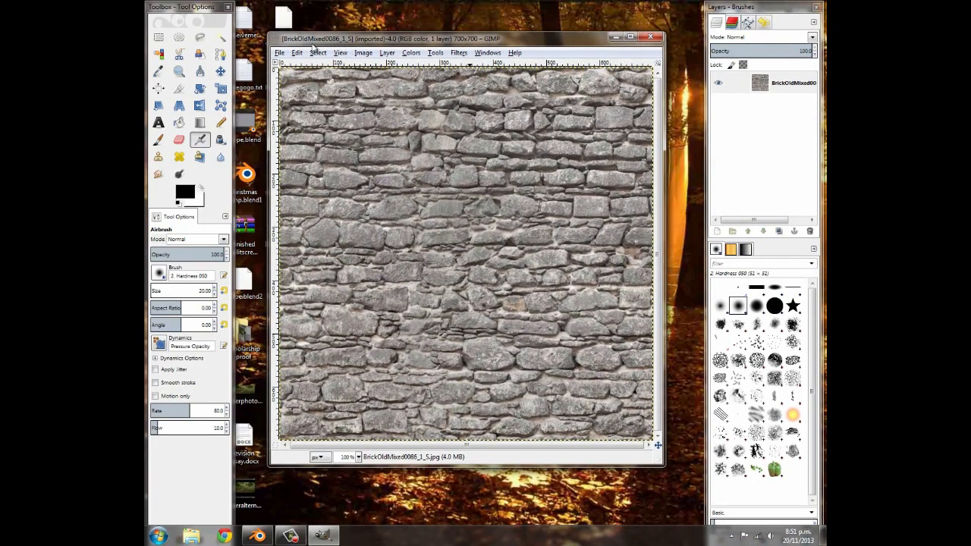
{"action": "left_click", "coordinate": [387, 53]}
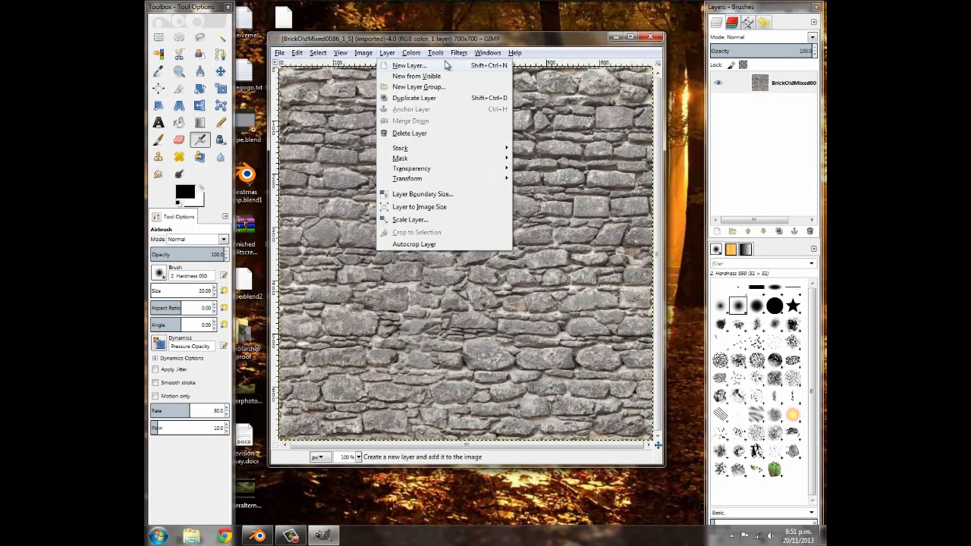
Step: Run InsaneBump on the brick image to generate its normal, specular and AO maps
{"action": "left_click", "coordinate": [457, 53]}
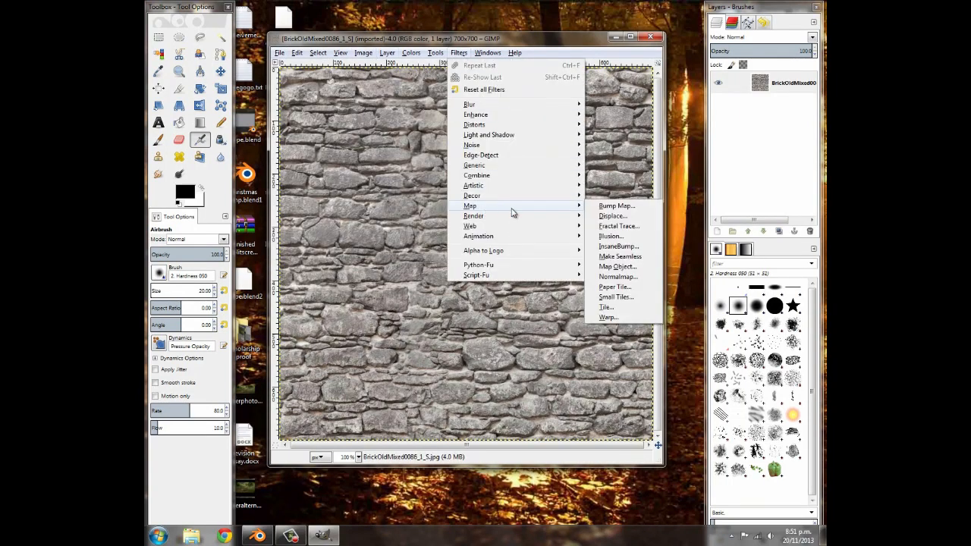
{"action": "mouse_move", "coordinate": [617, 246]}
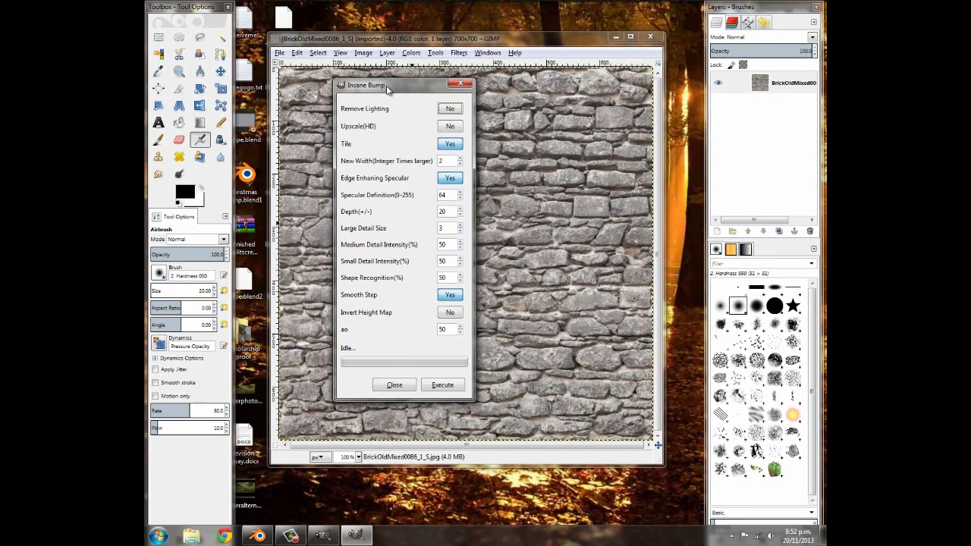
{"action": "left_click_drag", "start_coordinate": [387, 85], "coordinate": [372, 73]}
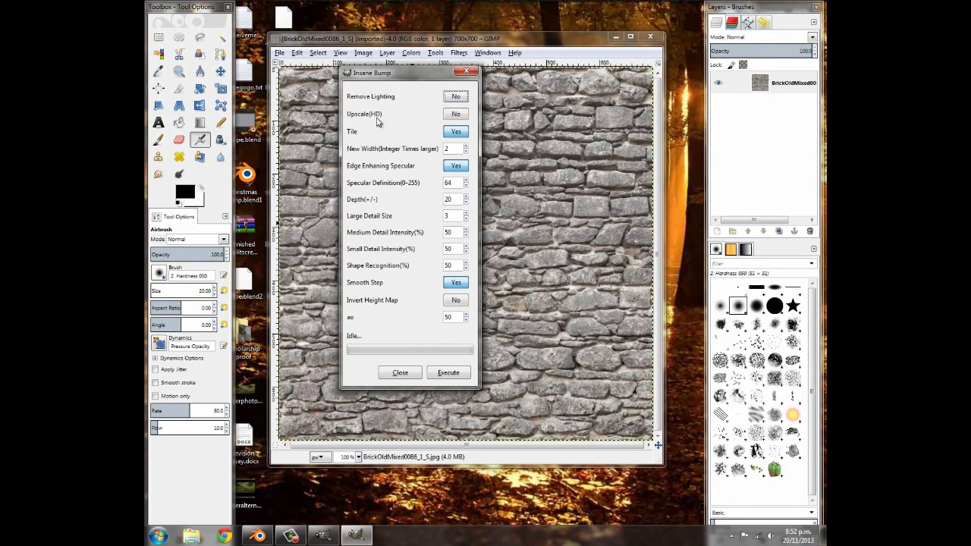
{"action": "mouse_move", "coordinate": [426, 156]}
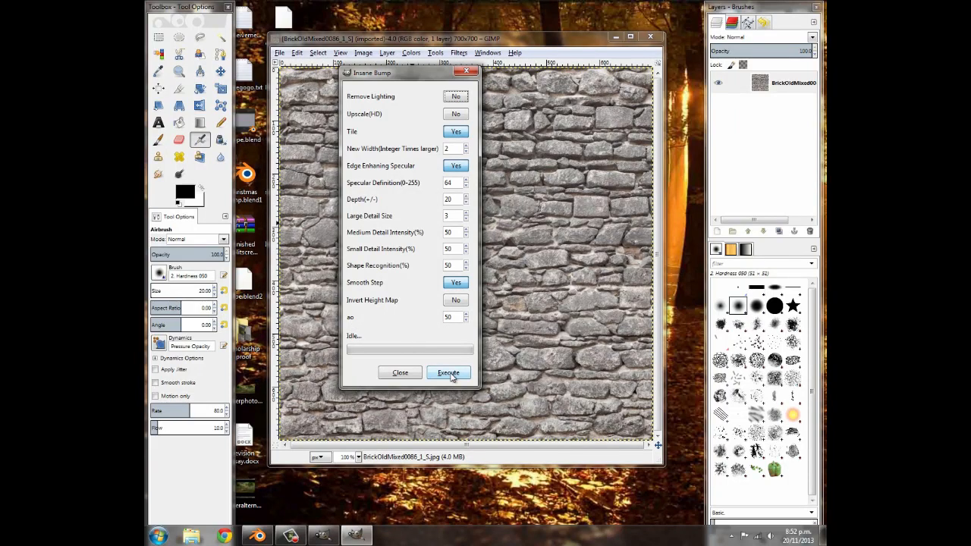
{"action": "left_click", "coordinate": [448, 372]}
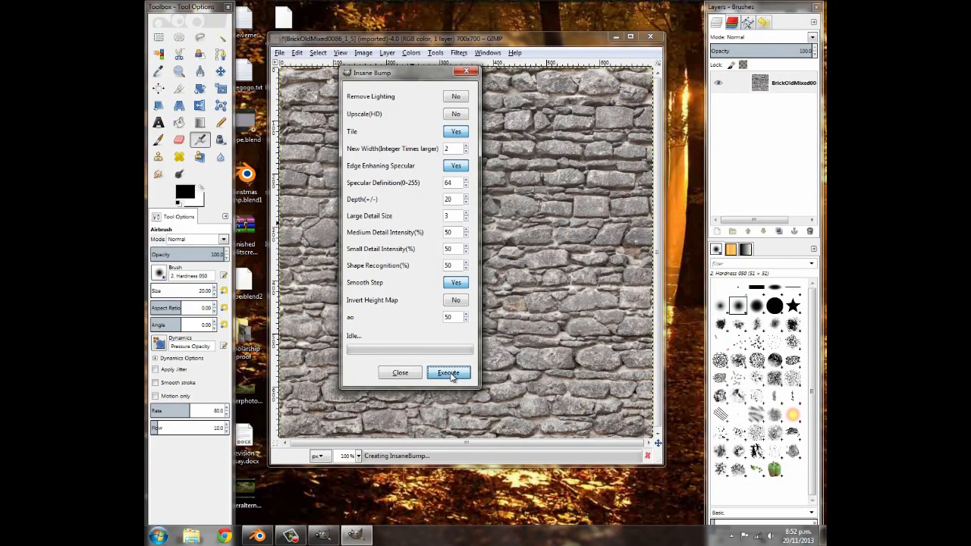
{"action": "left_click", "coordinate": [448, 372]}
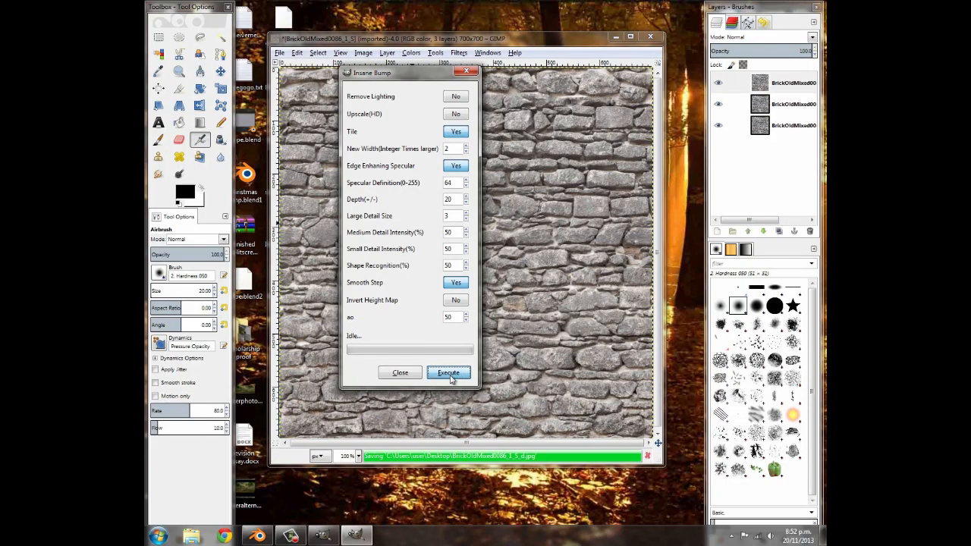
{"action": "left_click", "coordinate": [449, 372]}
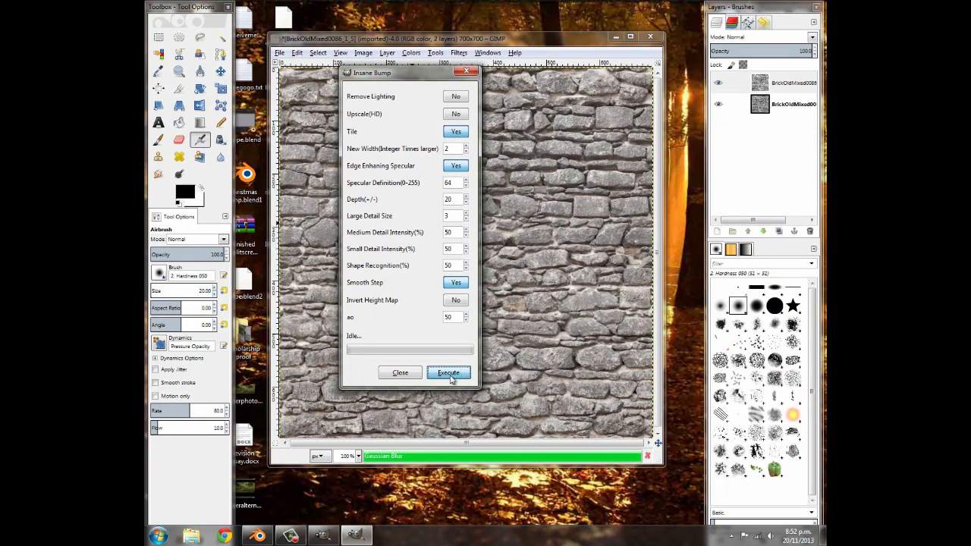
{"action": "left_click", "coordinate": [448, 372]}
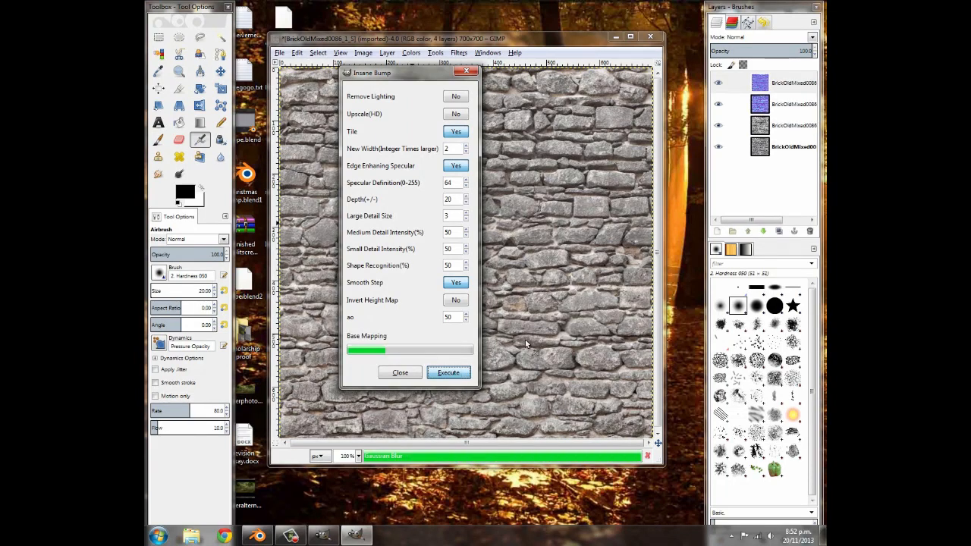
{"action": "left_click", "coordinate": [449, 372]}
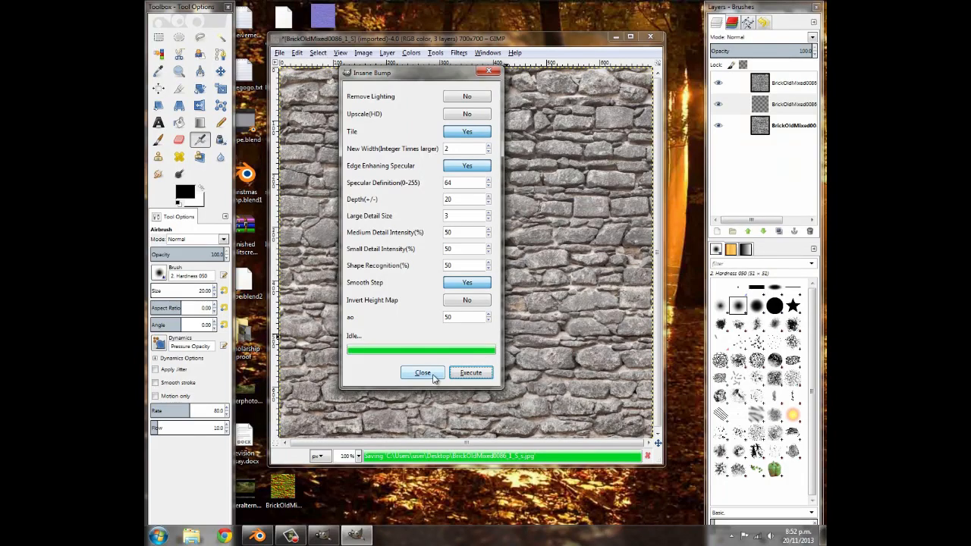
{"action": "left_click", "coordinate": [422, 372]}
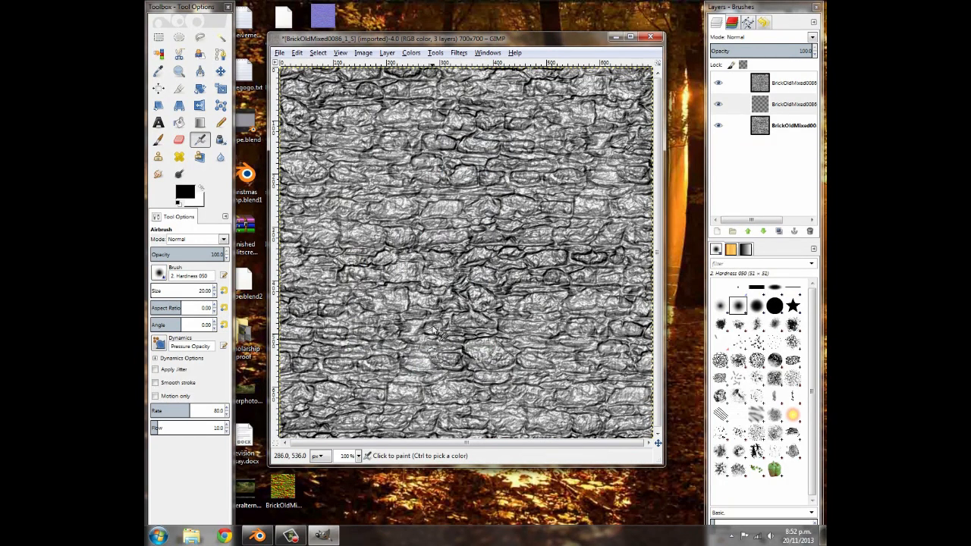
Step: Close the brick image without saving and quit GIMP
{"action": "left_click", "coordinate": [651, 35]}
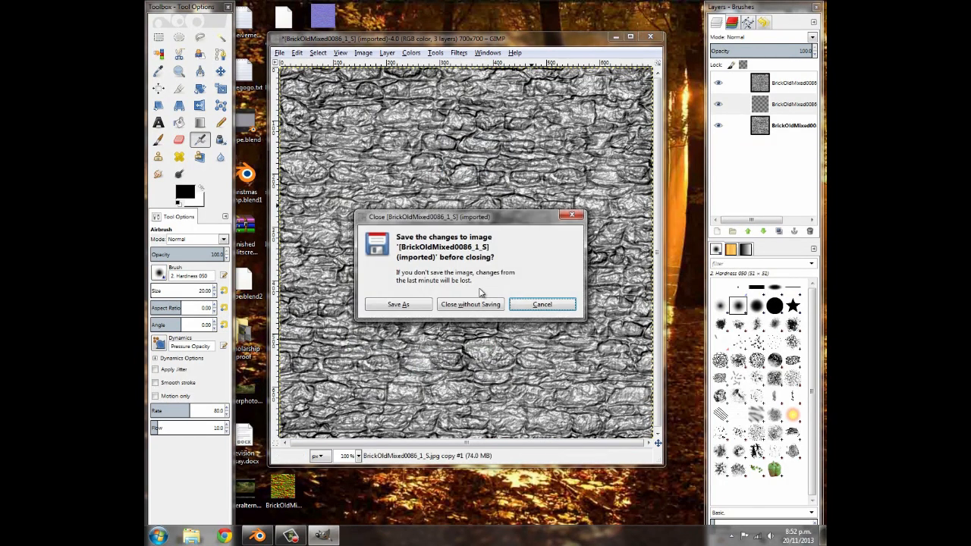
{"action": "left_click", "coordinate": [470, 304]}
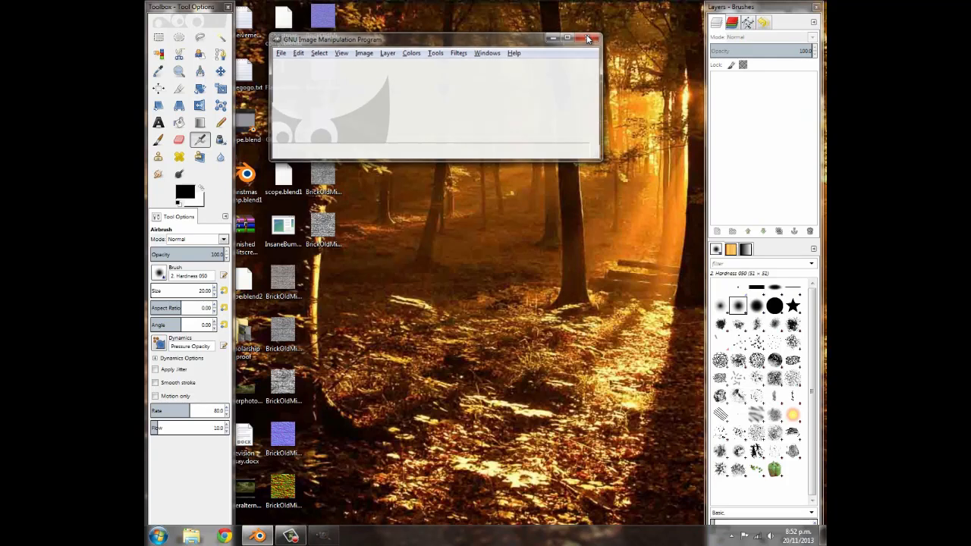
{"action": "left_click", "coordinate": [586, 38]}
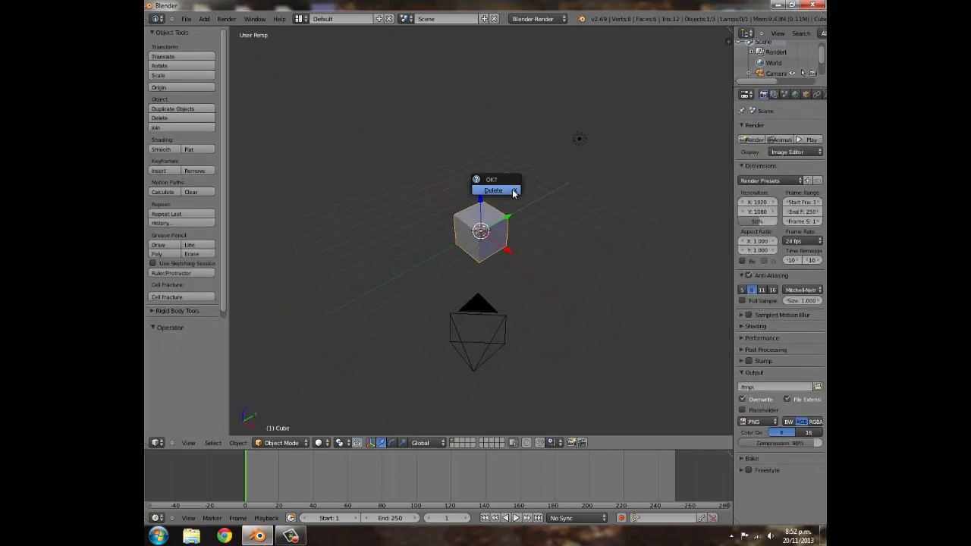
Step: Swap the cube for a scaled plane, use Blender Game with Texture shading, add a 'texture' material
{"action": "left_click", "coordinate": [491, 189]}
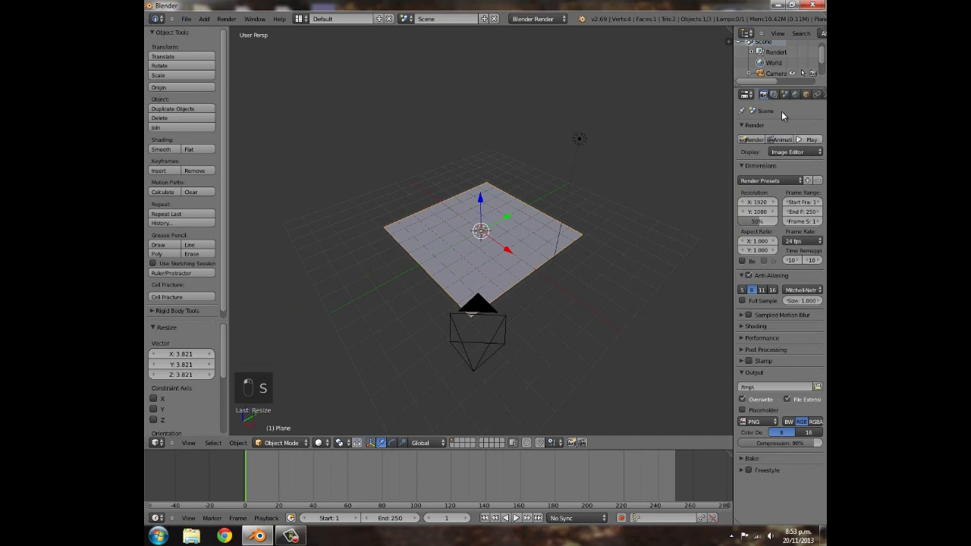
{"action": "left_click", "coordinate": [531, 19]}
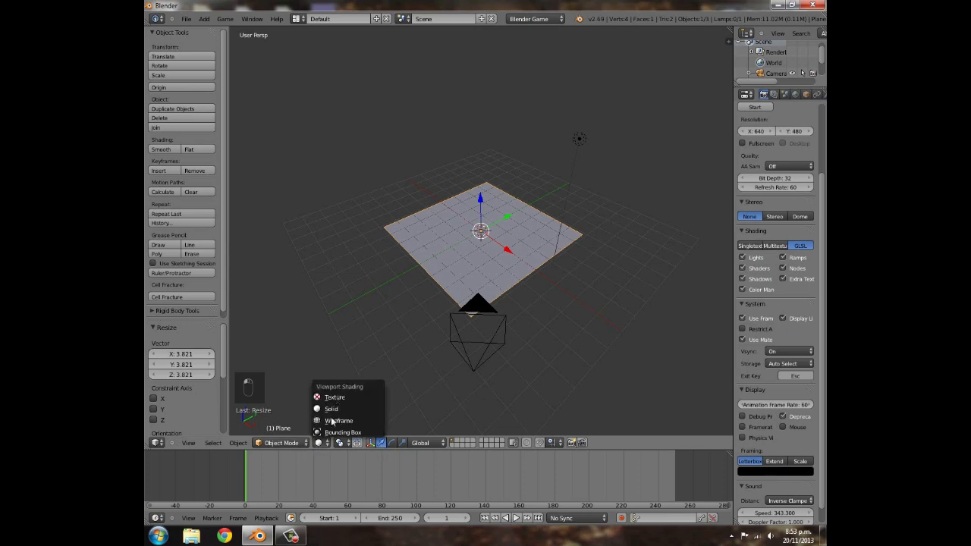
{"action": "left_click", "coordinate": [328, 409]}
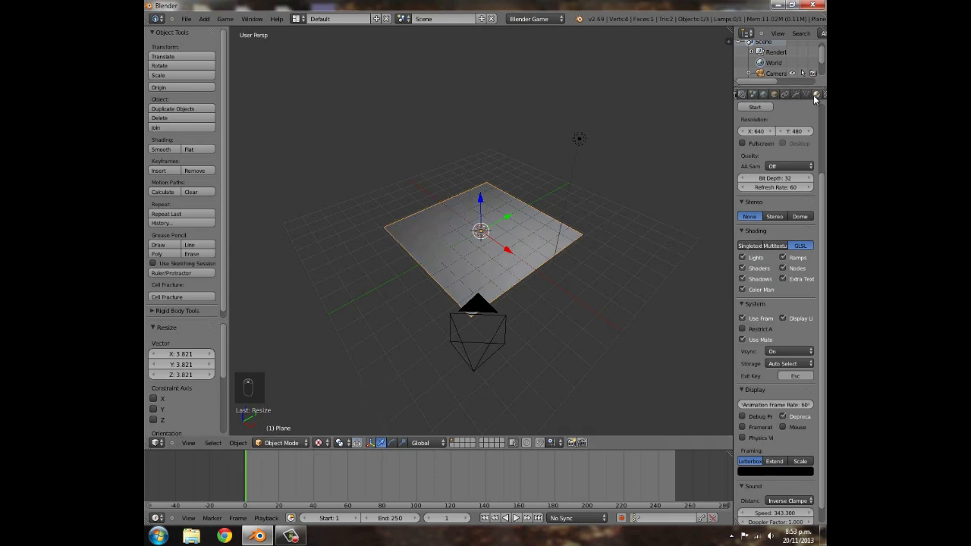
{"action": "left_click", "coordinate": [816, 94]}
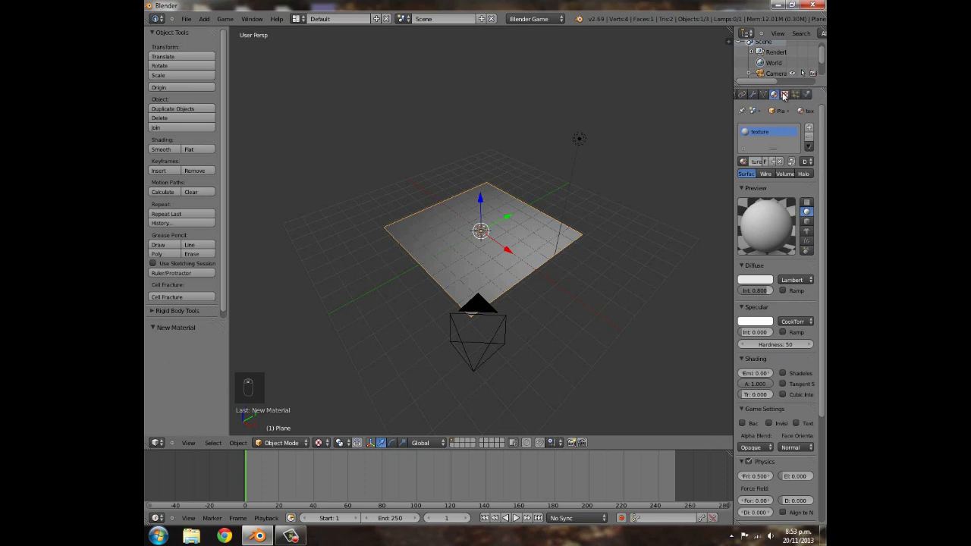
Step: Add a UV-mapped image texture to the material using the diffuse brick JPG
{"action": "left_click", "coordinate": [783, 94]}
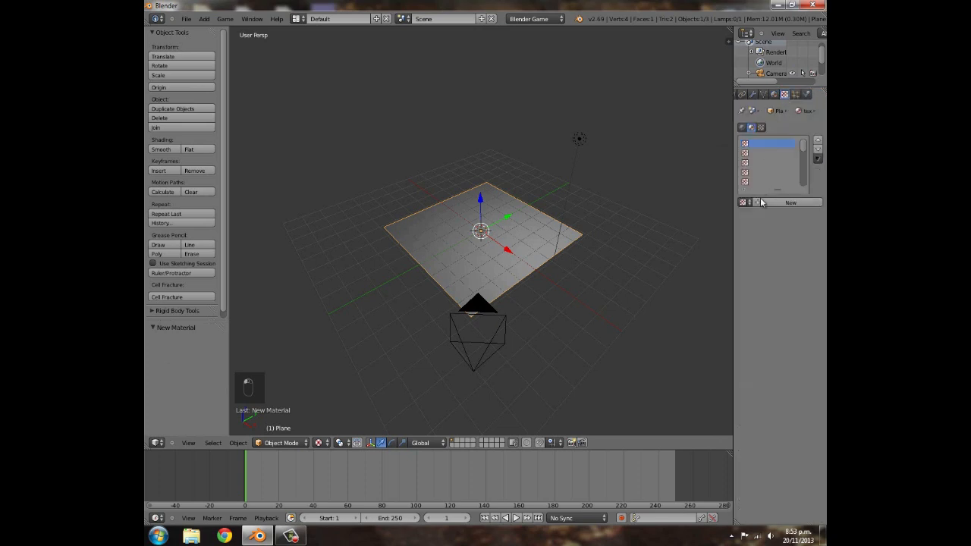
{"action": "left_click", "coordinate": [789, 202]}
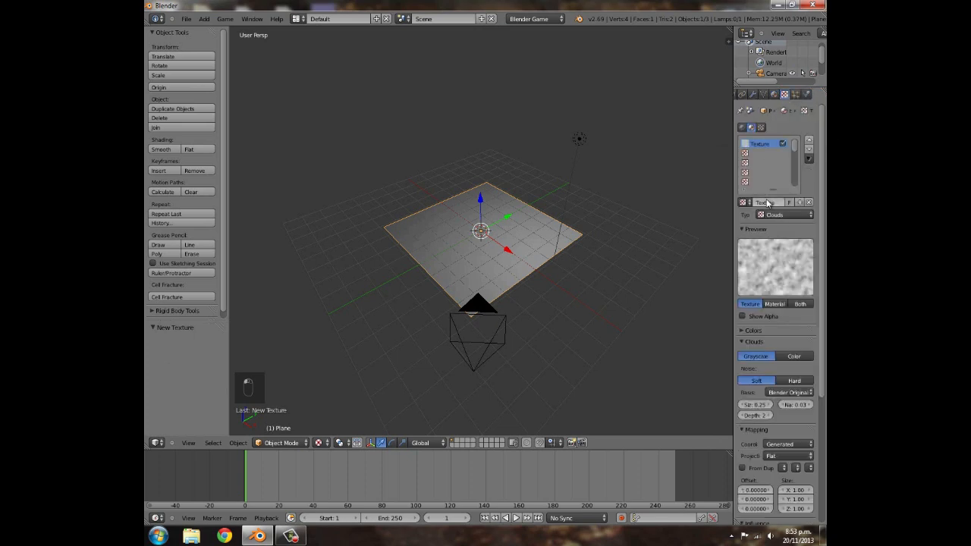
{"action": "left_click", "coordinate": [785, 215]}
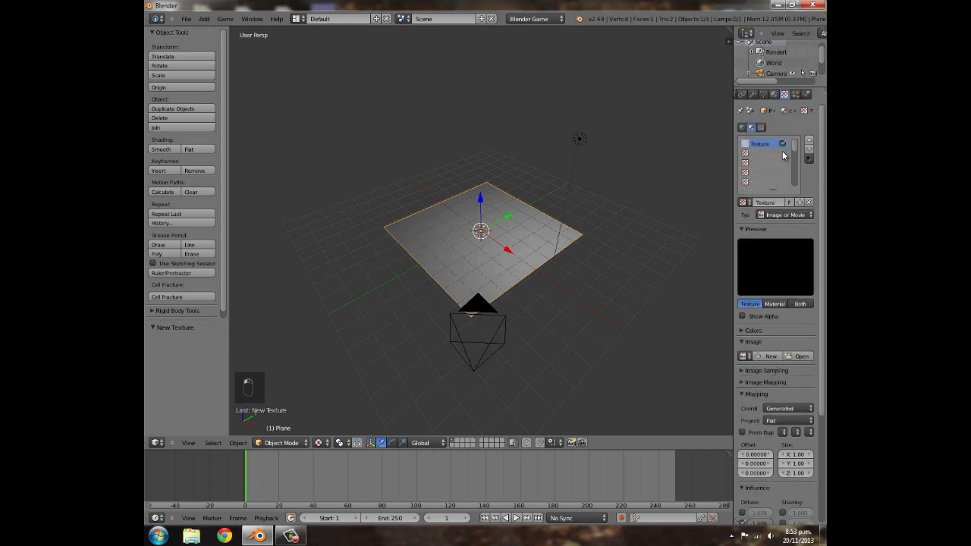
{"action": "left_click", "coordinate": [786, 408]}
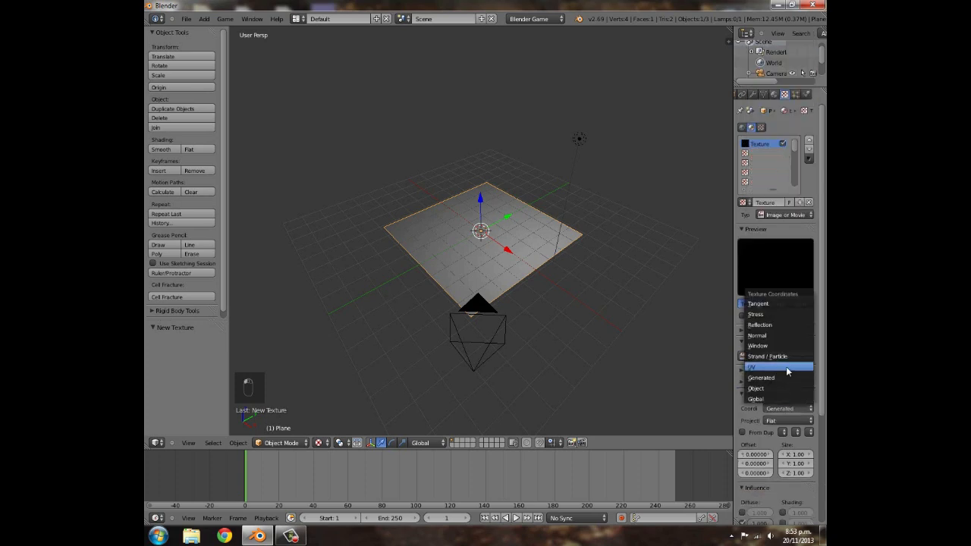
{"action": "left_click", "coordinate": [753, 364]}
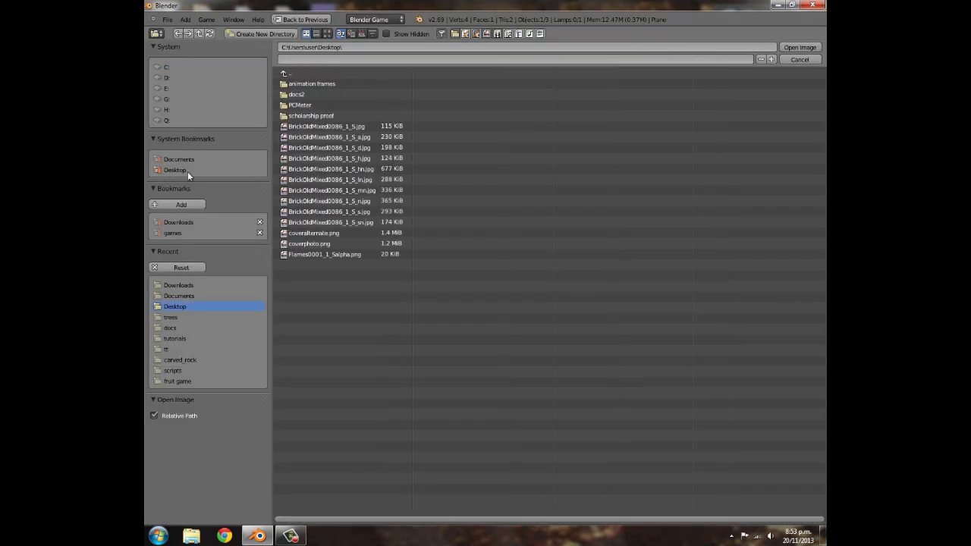
{"action": "left_click", "coordinate": [325, 126]}
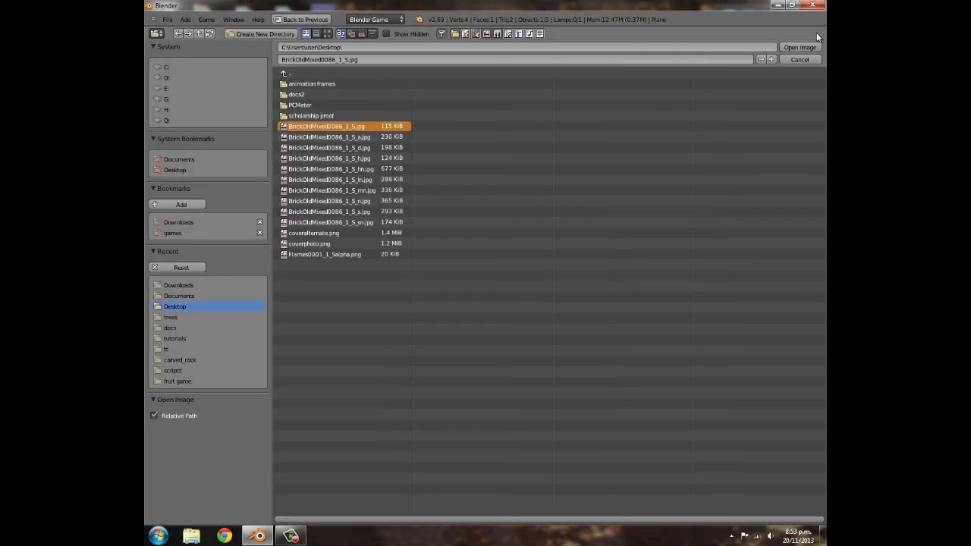
{"action": "left_click", "coordinate": [799, 47]}
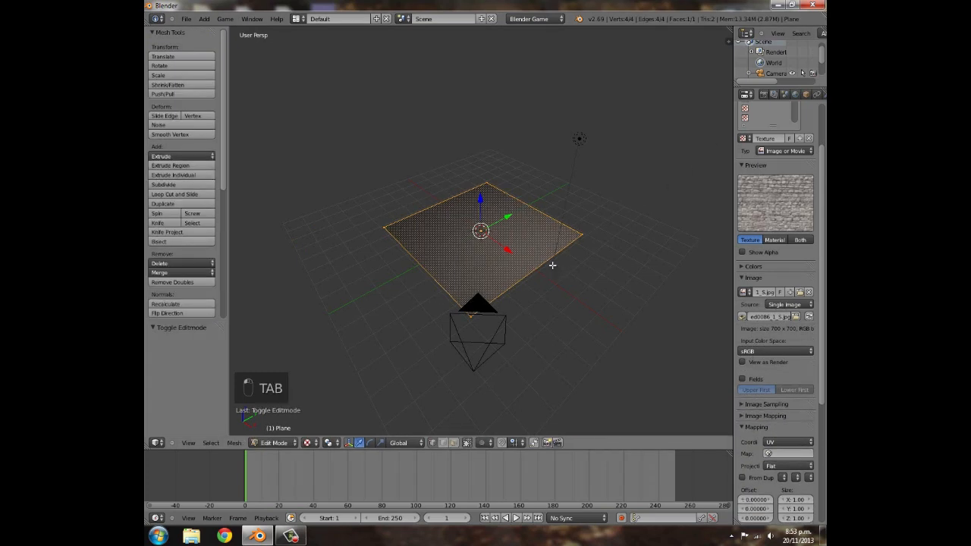
Step: Unwrap the plane's face, return to Object Mode, and stretch the plane slightly
{"action": "key", "text": "u"}
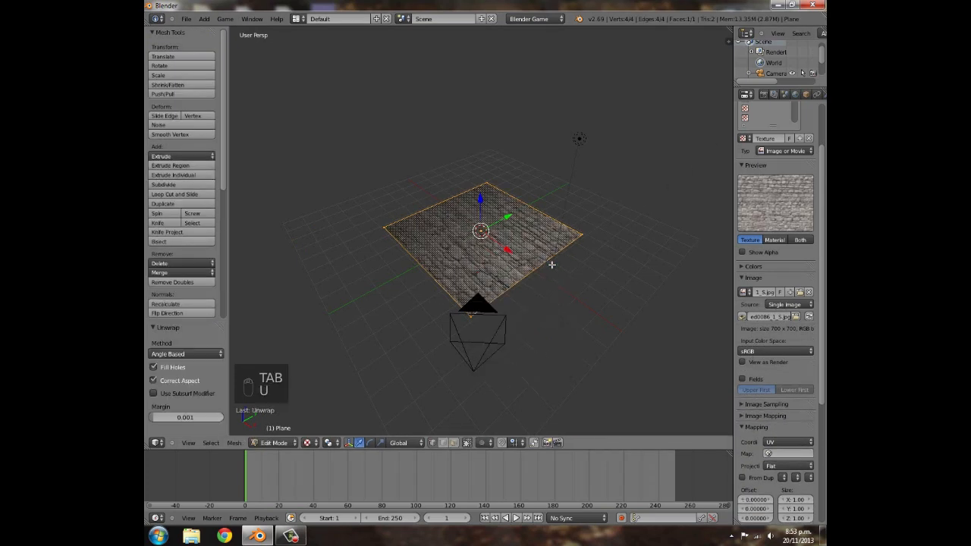
{"action": "key", "text": "Tab"}
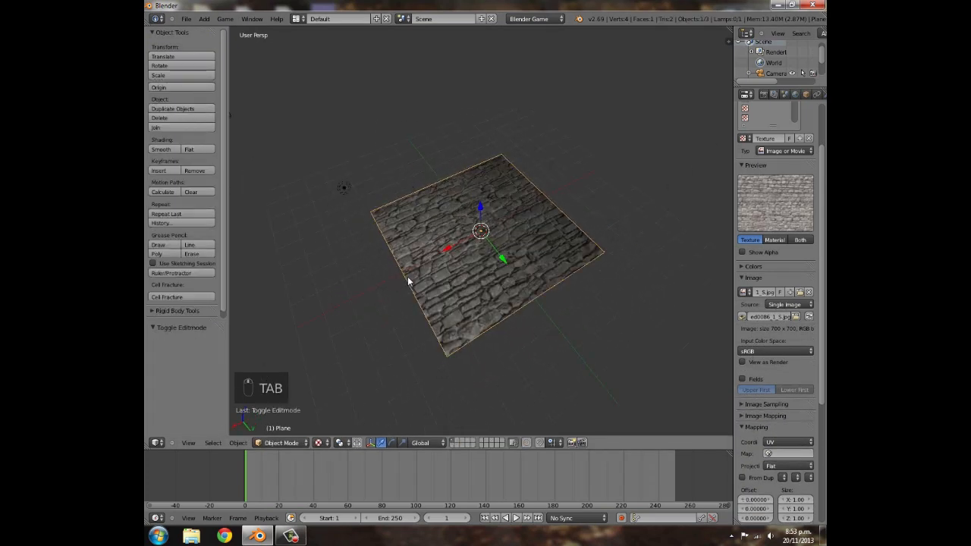
{"action": "key", "text": "s"}
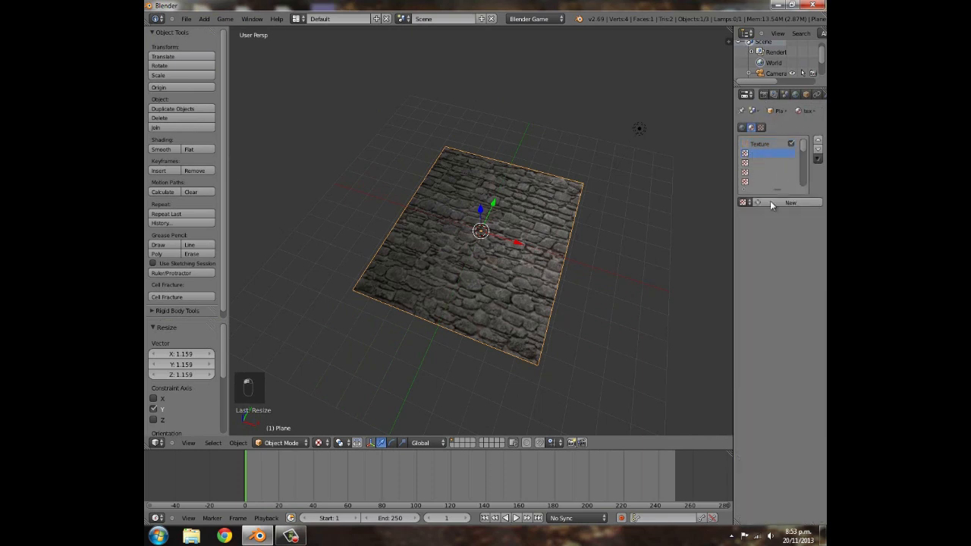
Step: Add an Image texture named 'specular' that loads the brick _s.jpg specular map
{"action": "left_click", "coordinate": [792, 202]}
{"action": "type", "text": "specular"}
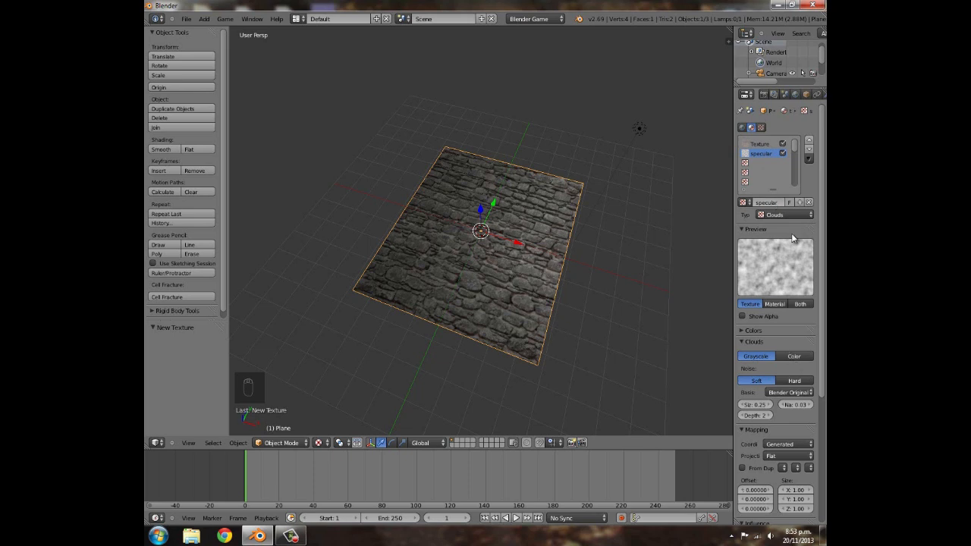
{"action": "left_click", "coordinate": [786, 215]}
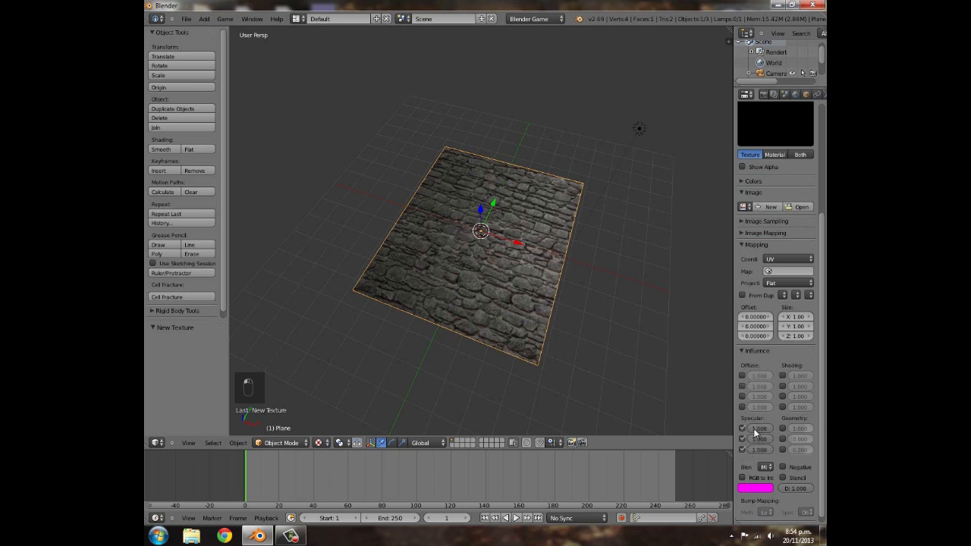
{"action": "left_click", "coordinate": [800, 206]}
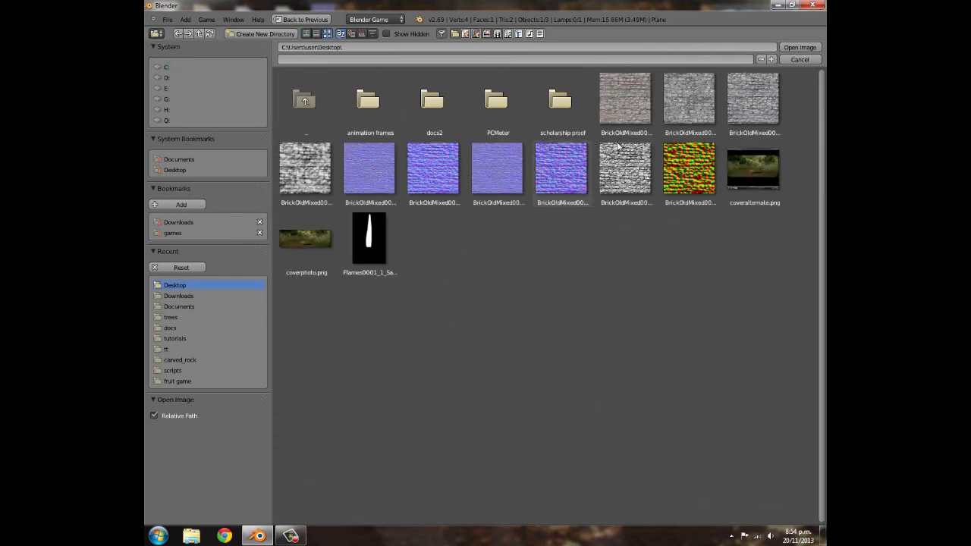
{"action": "left_click", "coordinate": [690, 102]}
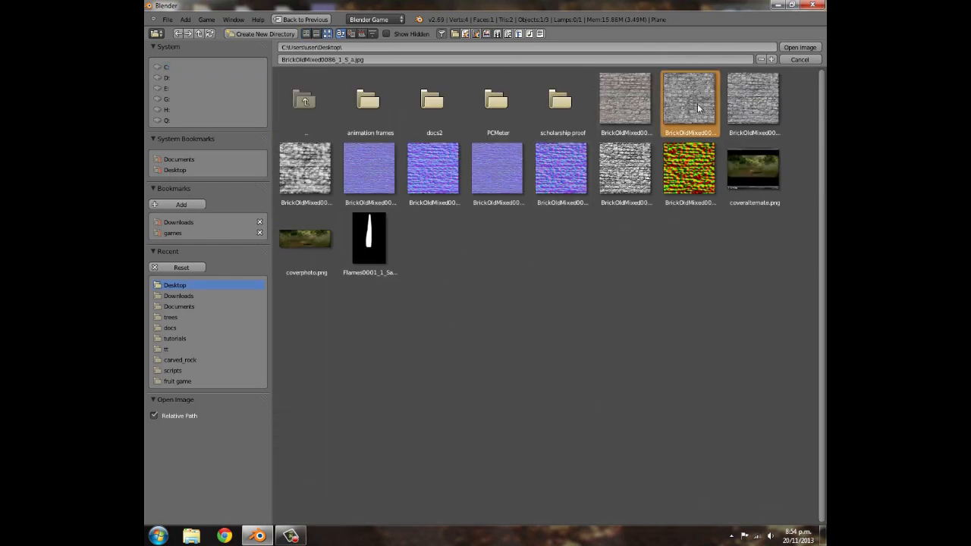
{"action": "left_click", "coordinate": [753, 99]}
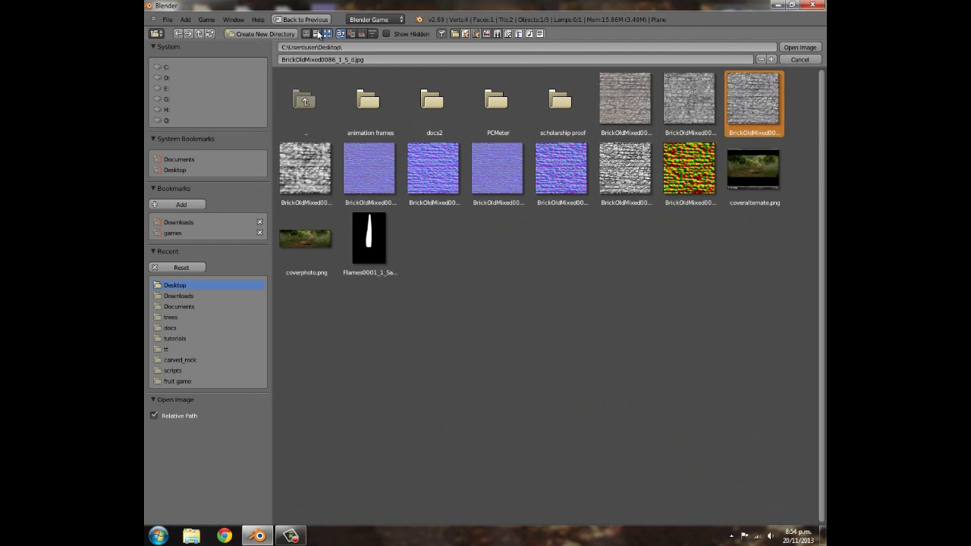
{"action": "left_click", "coordinate": [306, 168]}
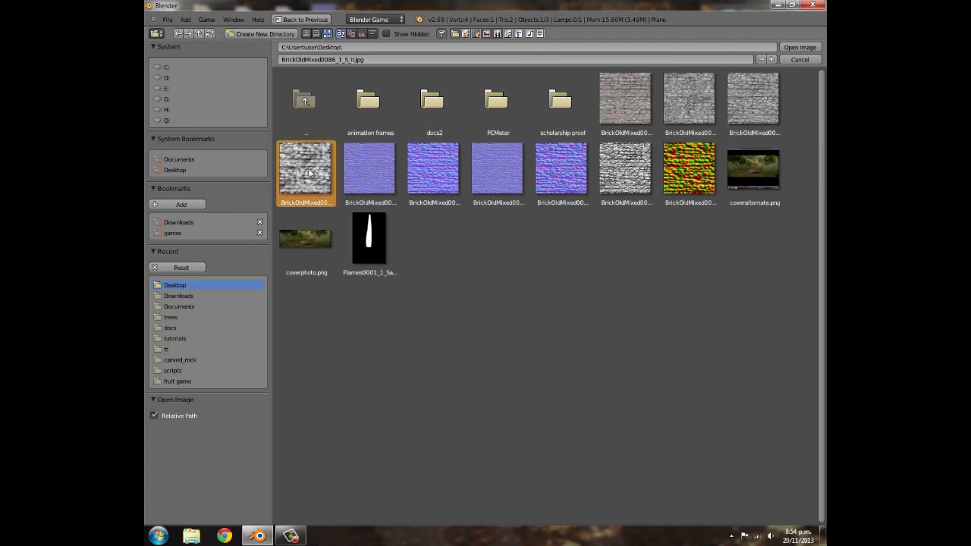
{"action": "left_click", "coordinate": [625, 168]}
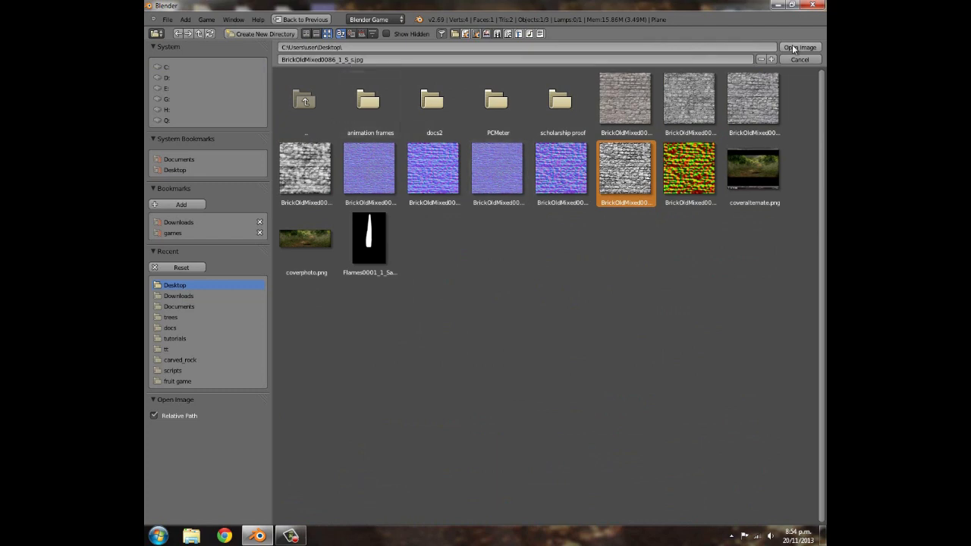
{"action": "left_click", "coordinate": [799, 47]}
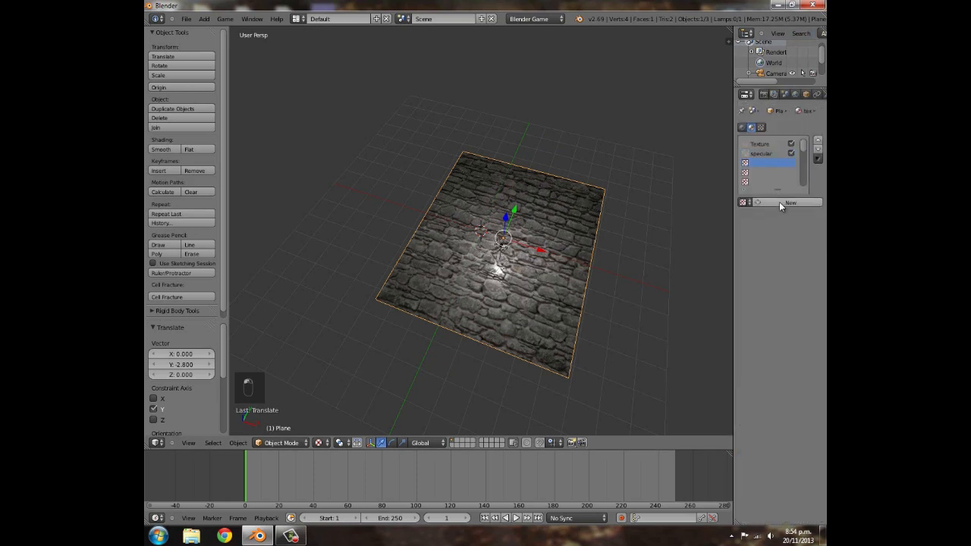
Step: Add a 'normal' texture loading the brick _n.jpg map, with Normal Map enabled
{"action": "left_click", "coordinate": [789, 203]}
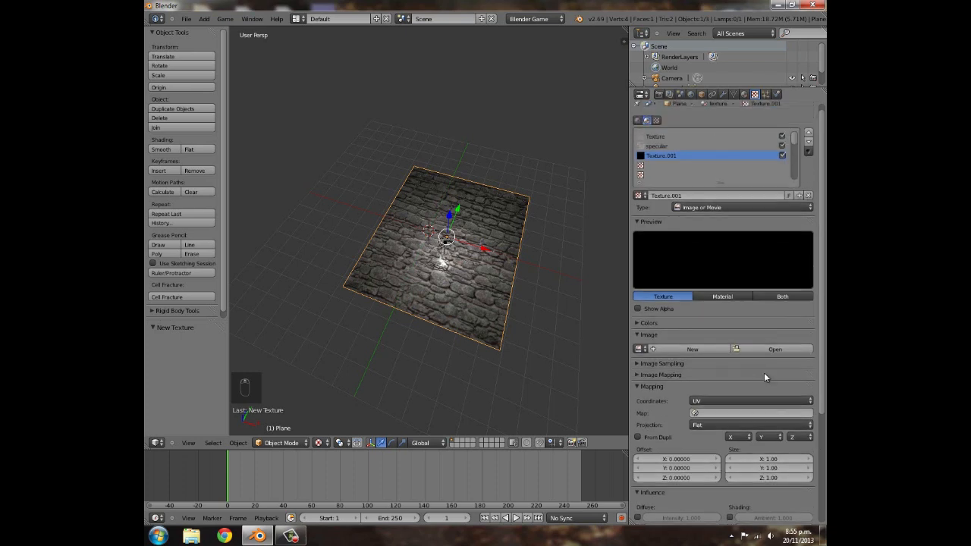
{"action": "left_click", "coordinate": [781, 349]}
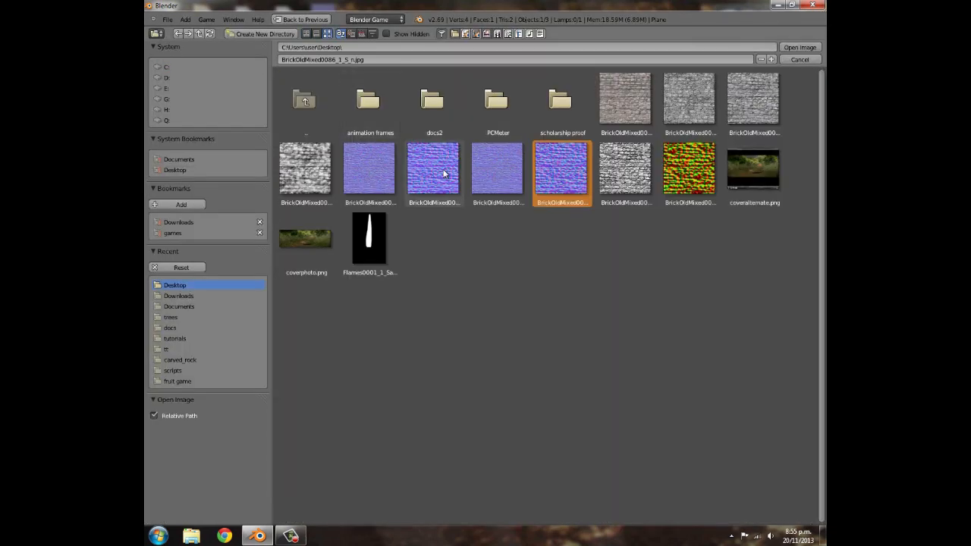
{"action": "left_click", "coordinate": [497, 169]}
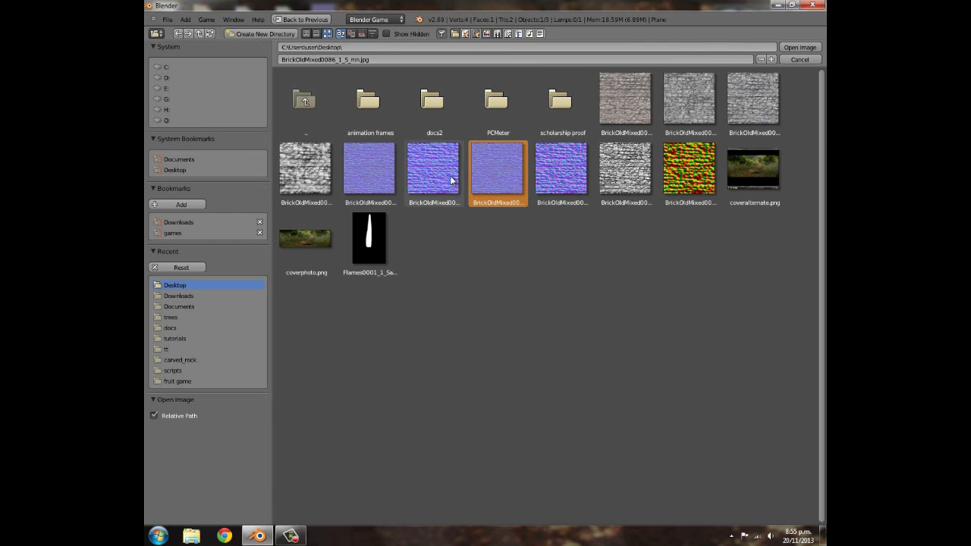
{"action": "left_click", "coordinate": [433, 169]}
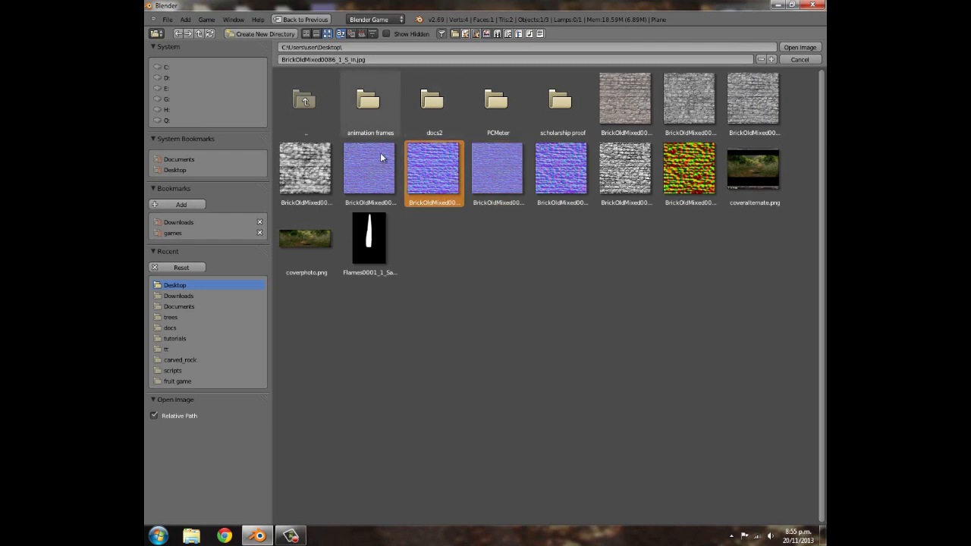
{"action": "left_click", "coordinate": [369, 169]}
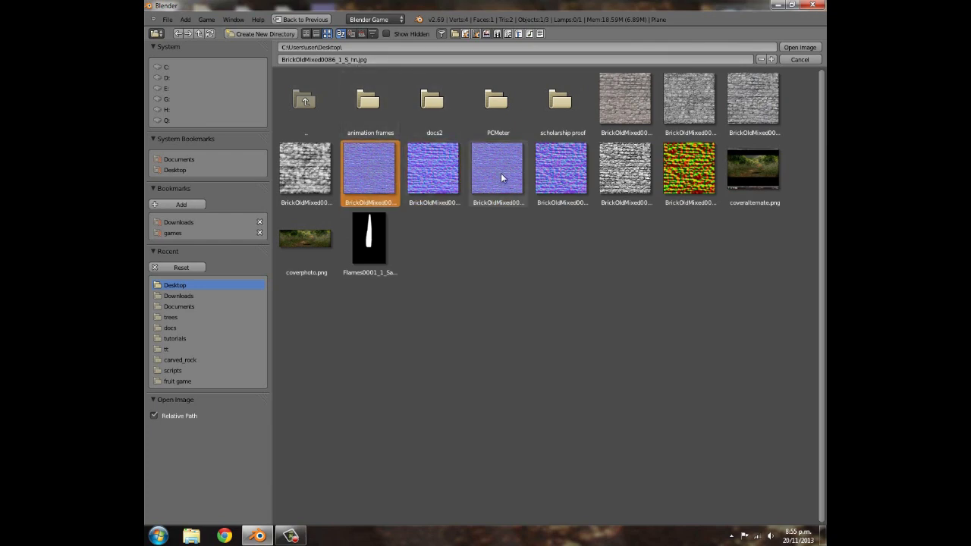
{"action": "left_click", "coordinate": [560, 169]}
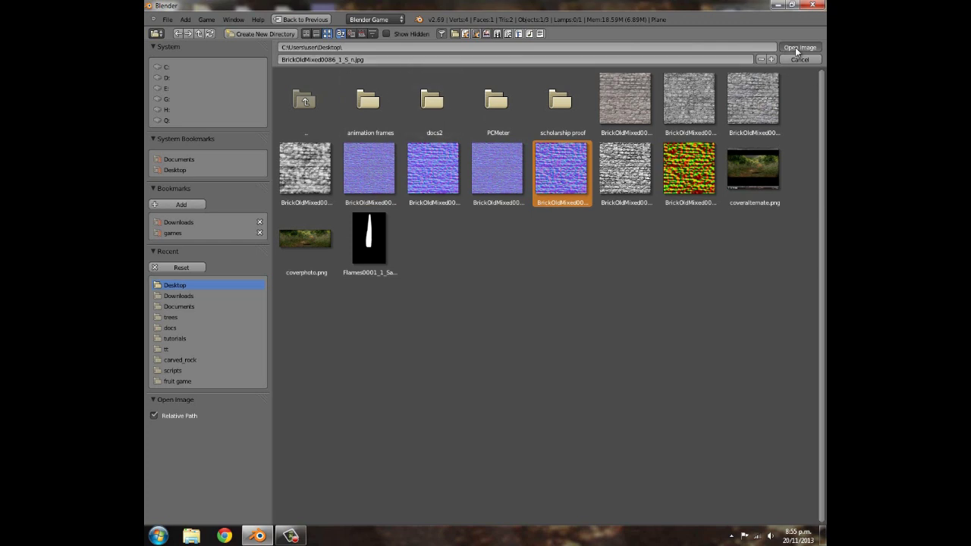
{"action": "left_click", "coordinate": [800, 46]}
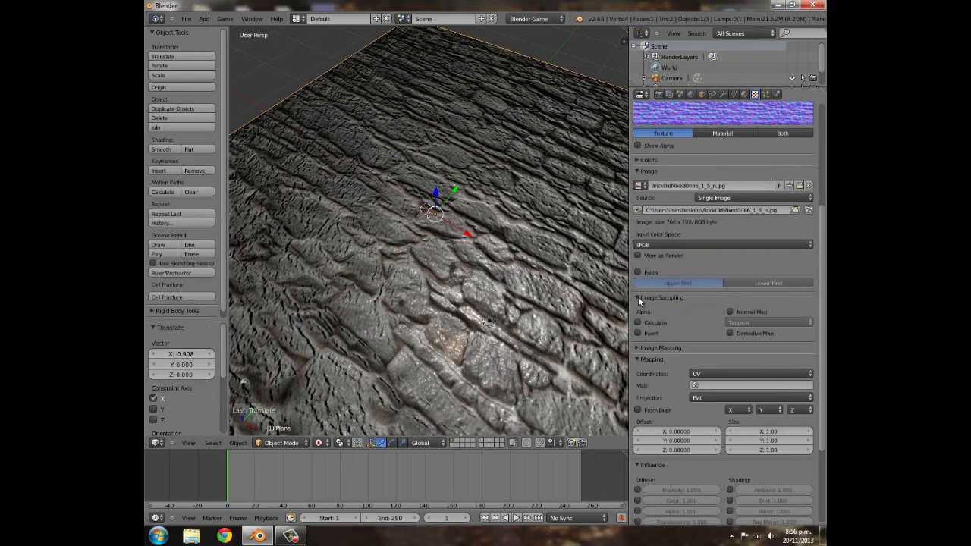
{"action": "left_click", "coordinate": [730, 312]}
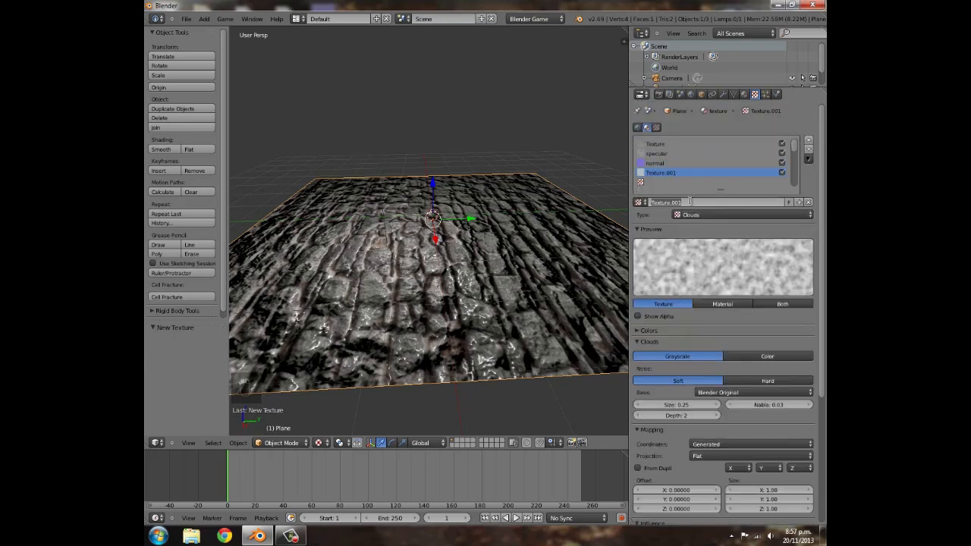
Step: Add an 'ao' texture from the Desktop _a.jpg map and raise its Diffuse Color influence
{"action": "left_click", "coordinate": [739, 213]}
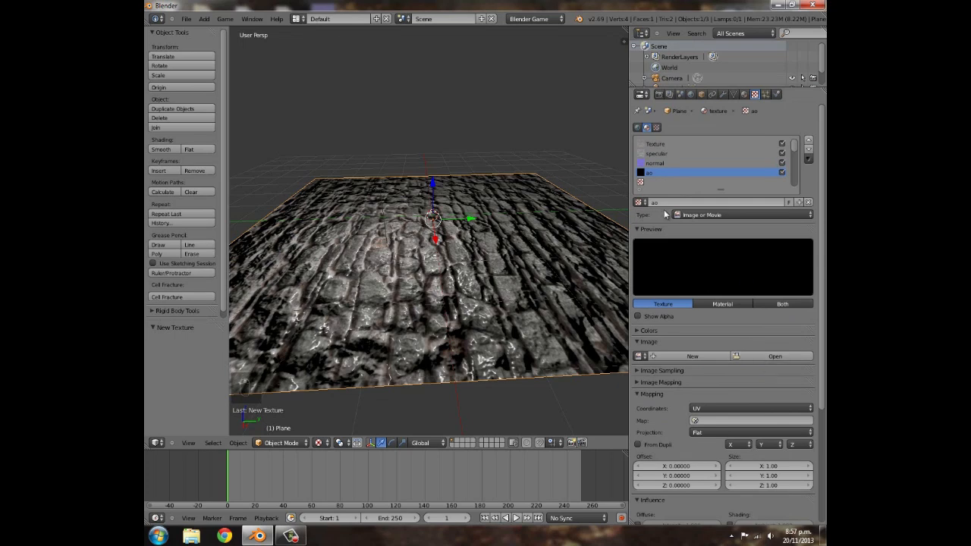
{"action": "left_click", "coordinate": [775, 355]}
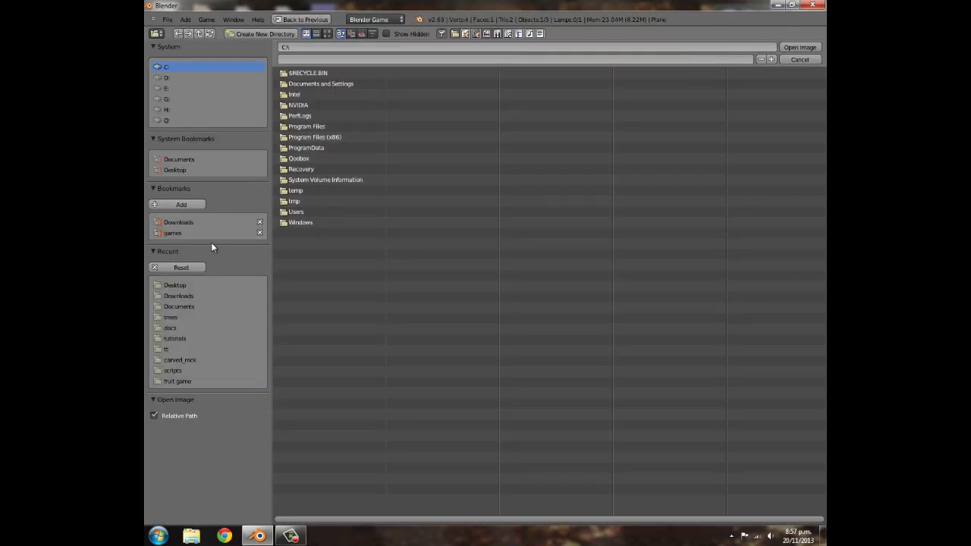
{"action": "left_click", "coordinate": [175, 284]}
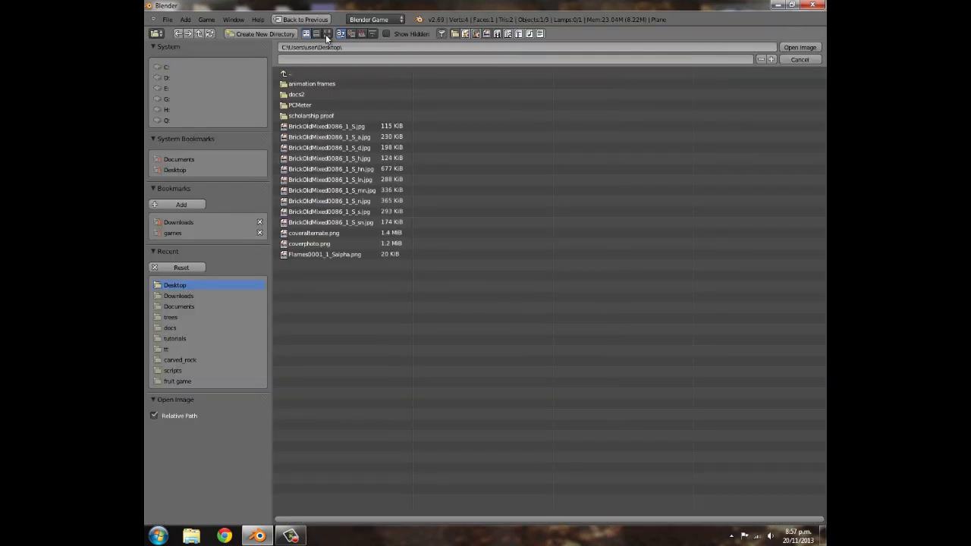
{"action": "left_click", "coordinate": [308, 33]}
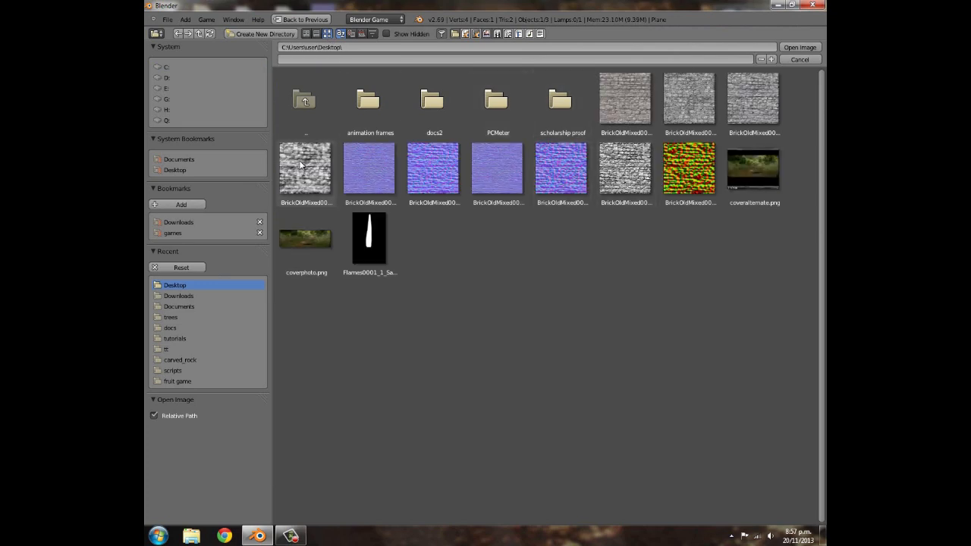
{"action": "left_click", "coordinate": [305, 168]}
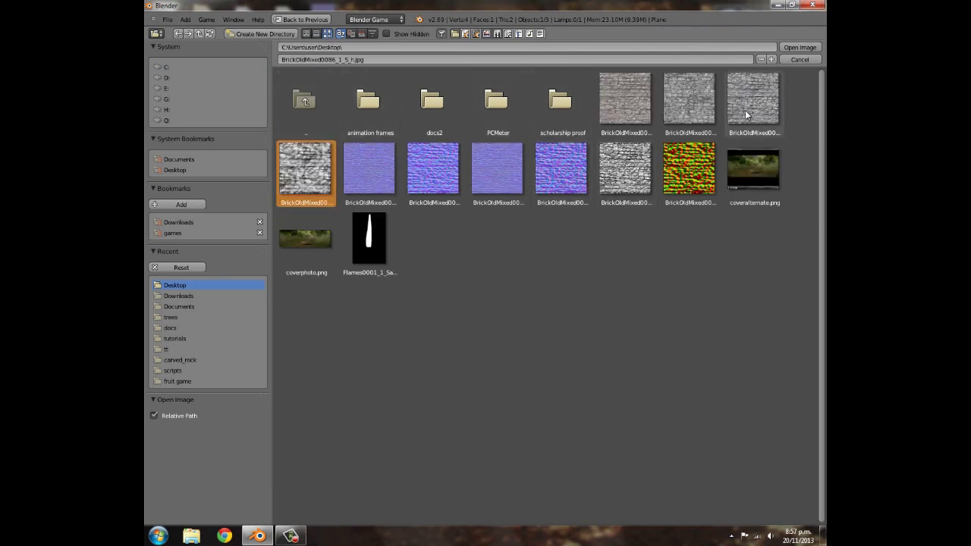
{"action": "left_click", "coordinate": [753, 99]}
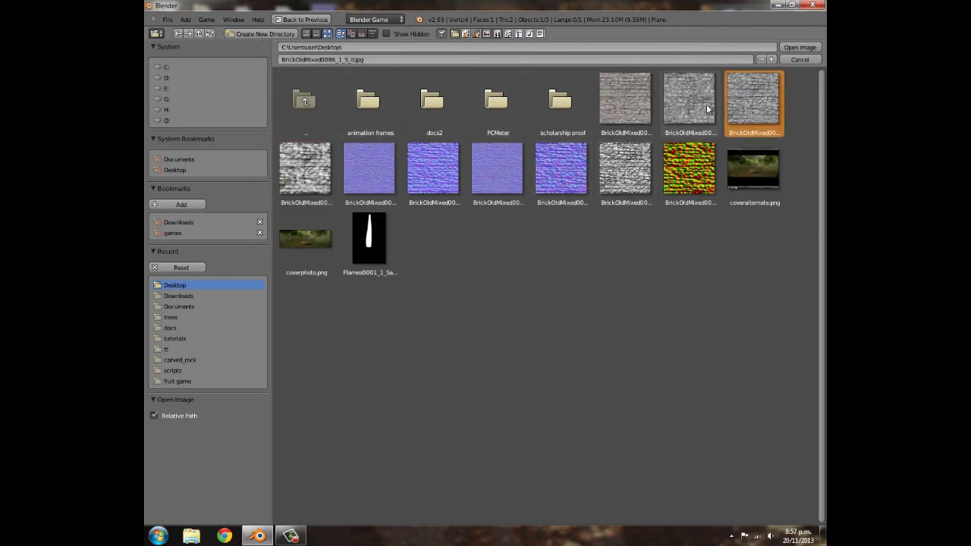
{"action": "left_click", "coordinate": [688, 98]}
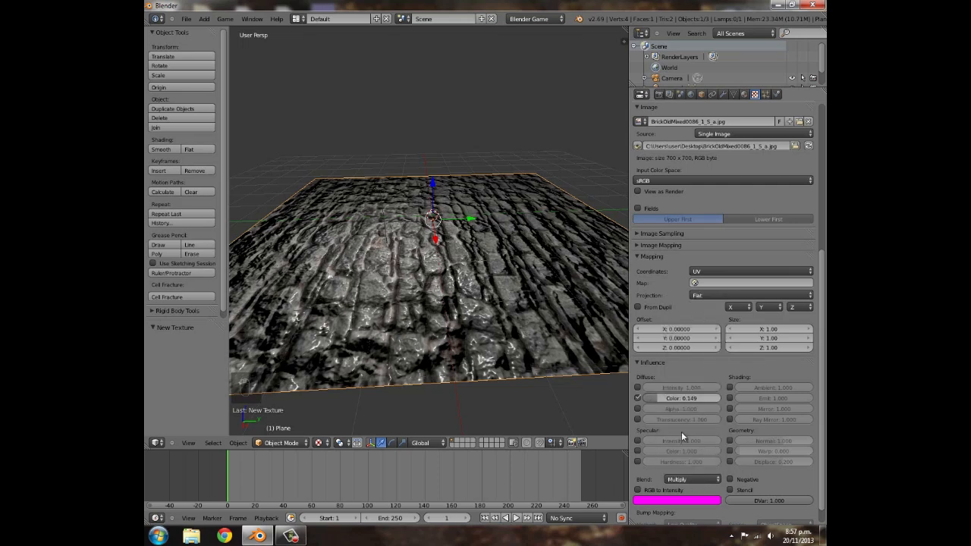
{"action": "left_click_drag", "start_coordinate": [682, 398], "coordinate": [681, 398]}
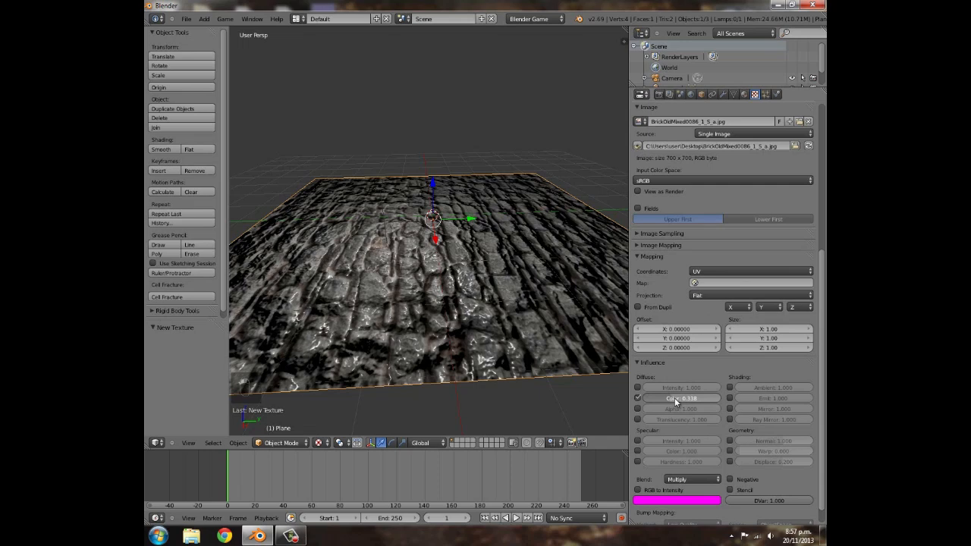
{"action": "left_click_drag", "start_coordinate": [675, 398], "coordinate": [701, 398]}
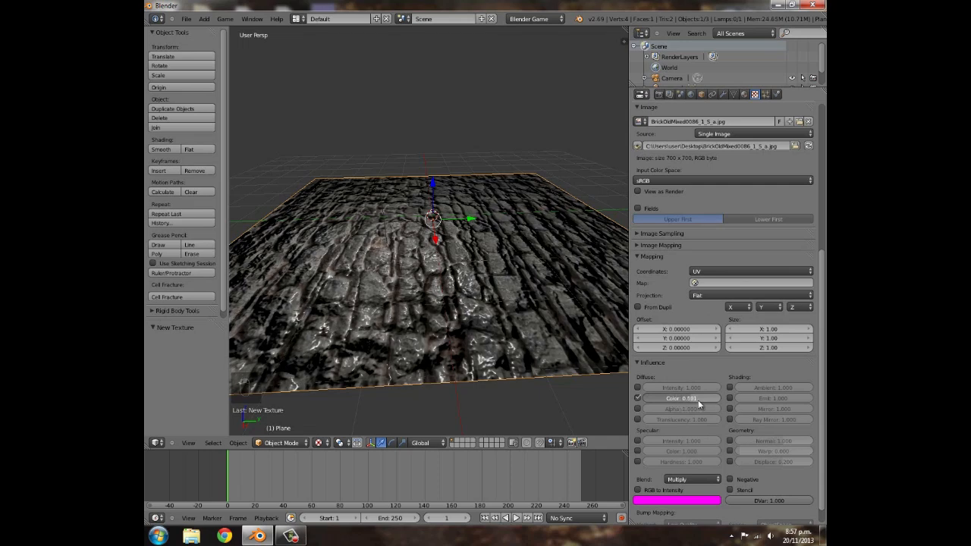